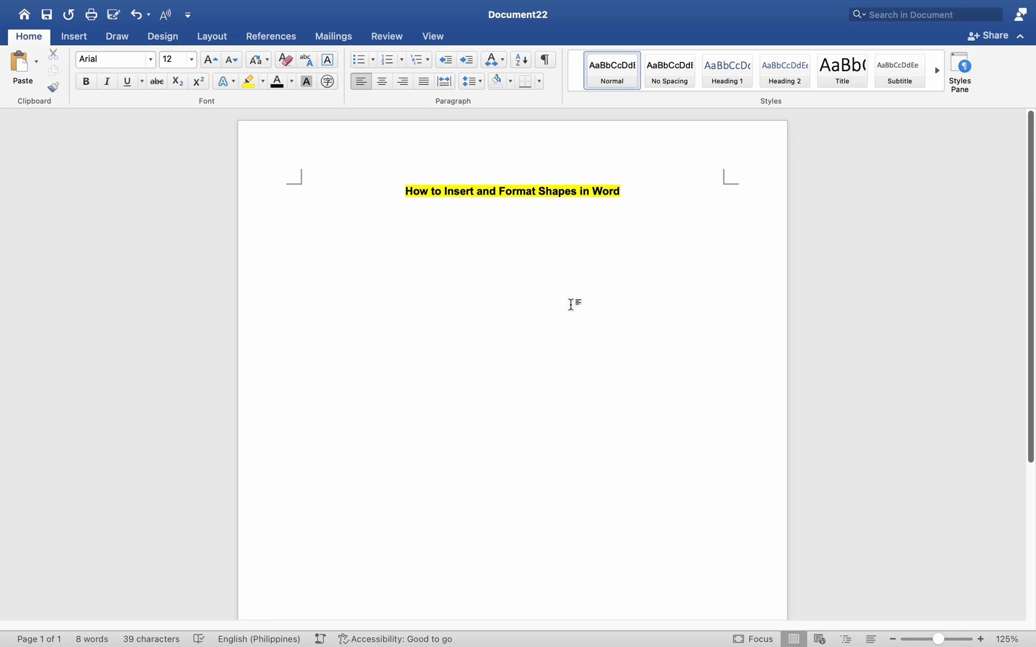
# Step: Place the cursor below the title and bring up the Shapes gallery from Insert
pyautogui.click(302, 229)
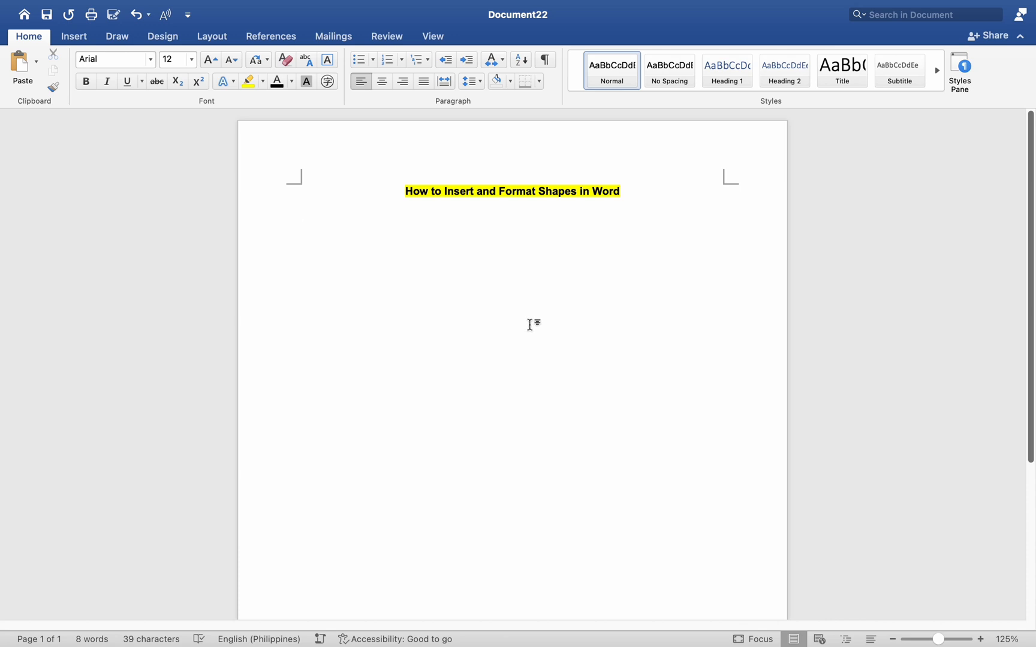
pyautogui.moveTo(538, 306)
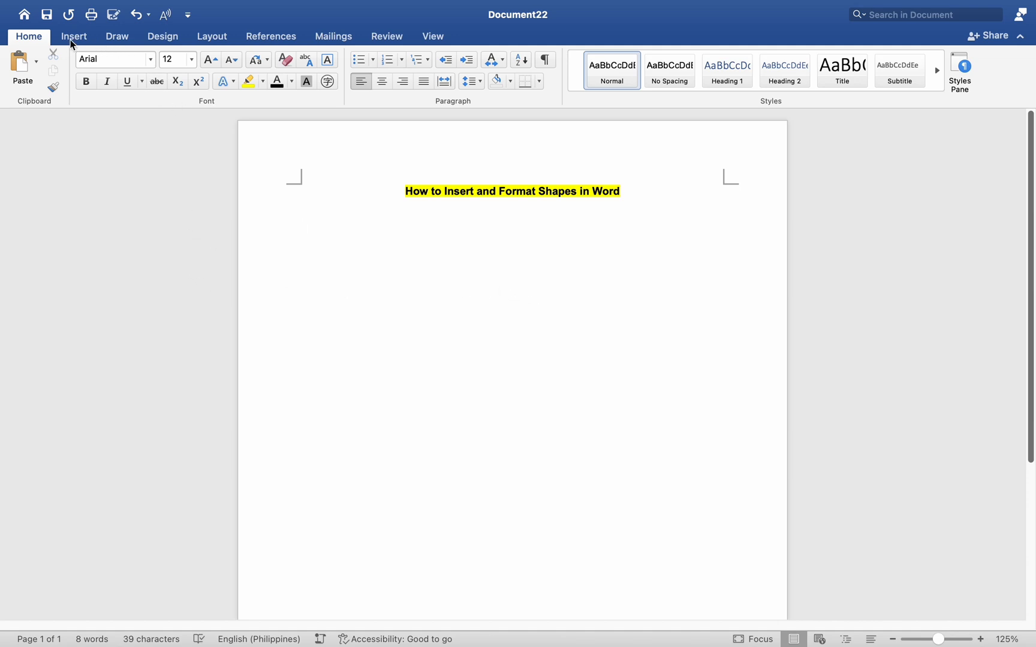
pyautogui.click(302, 228)
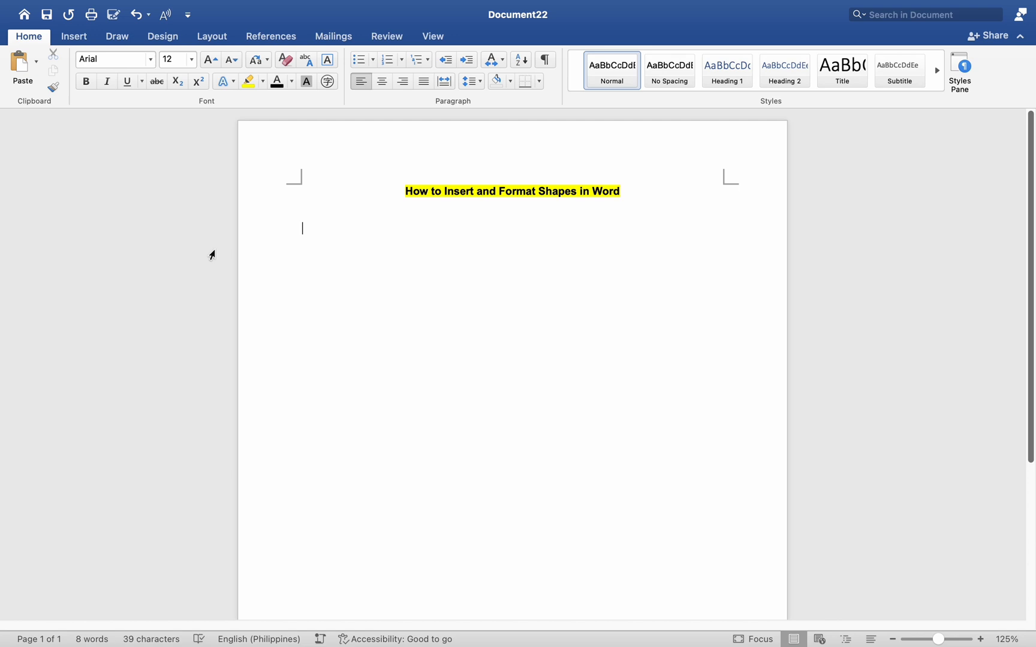
pyautogui.moveTo(54, 72)
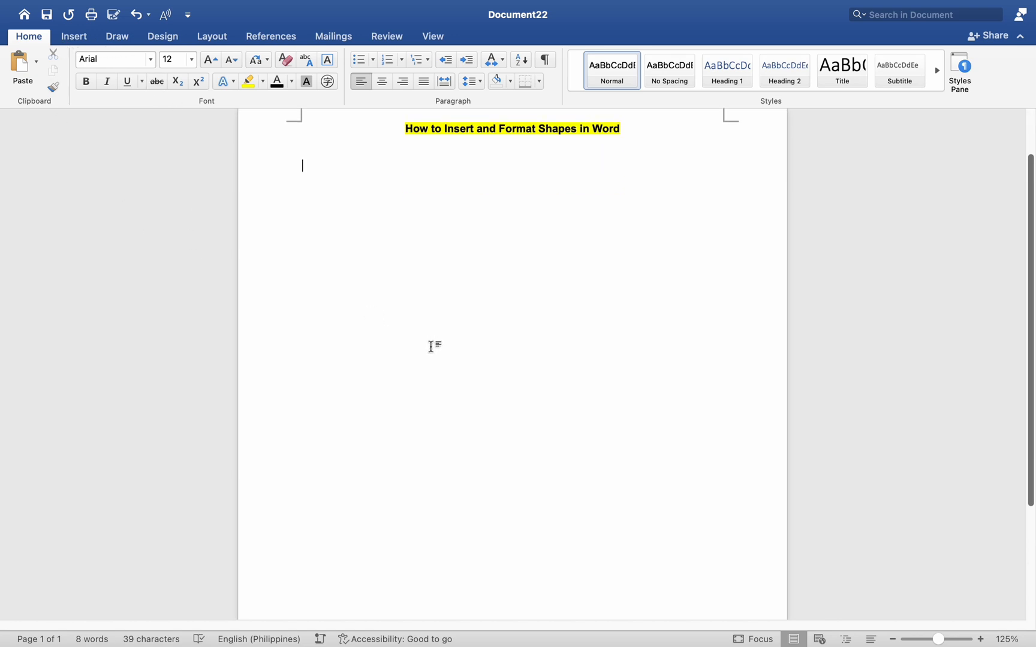
pyautogui.scroll(3)
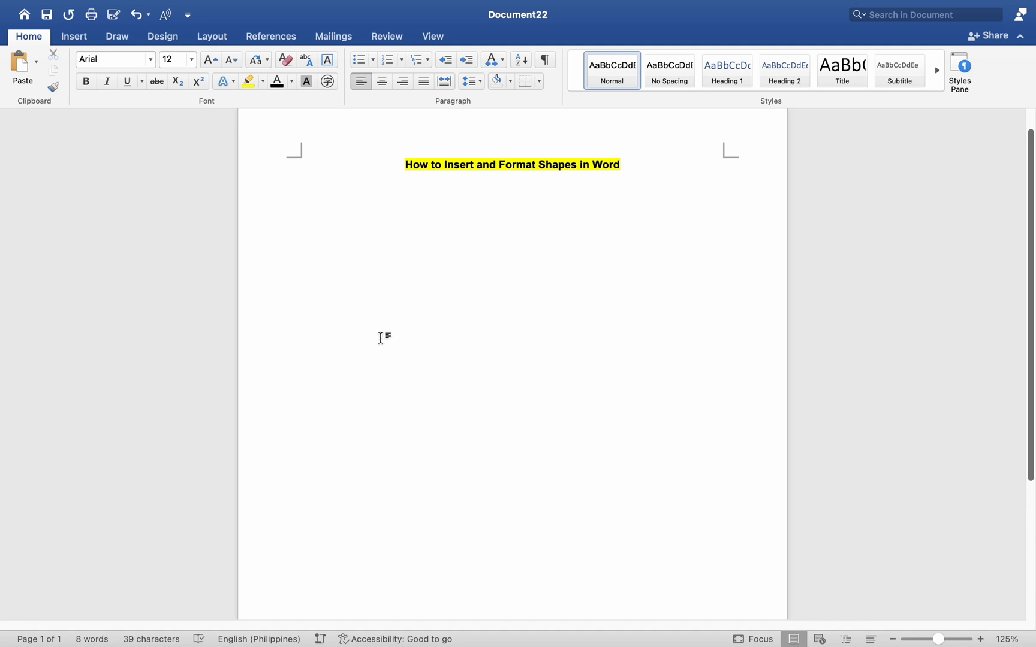
pyautogui.click(73, 36)
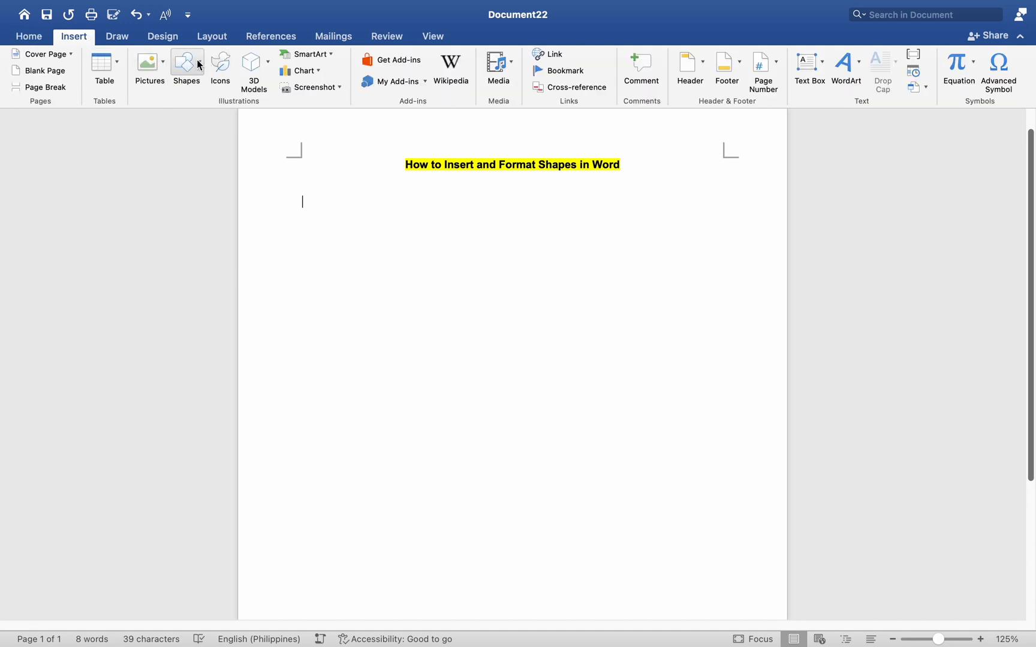
pyautogui.moveTo(186, 62)
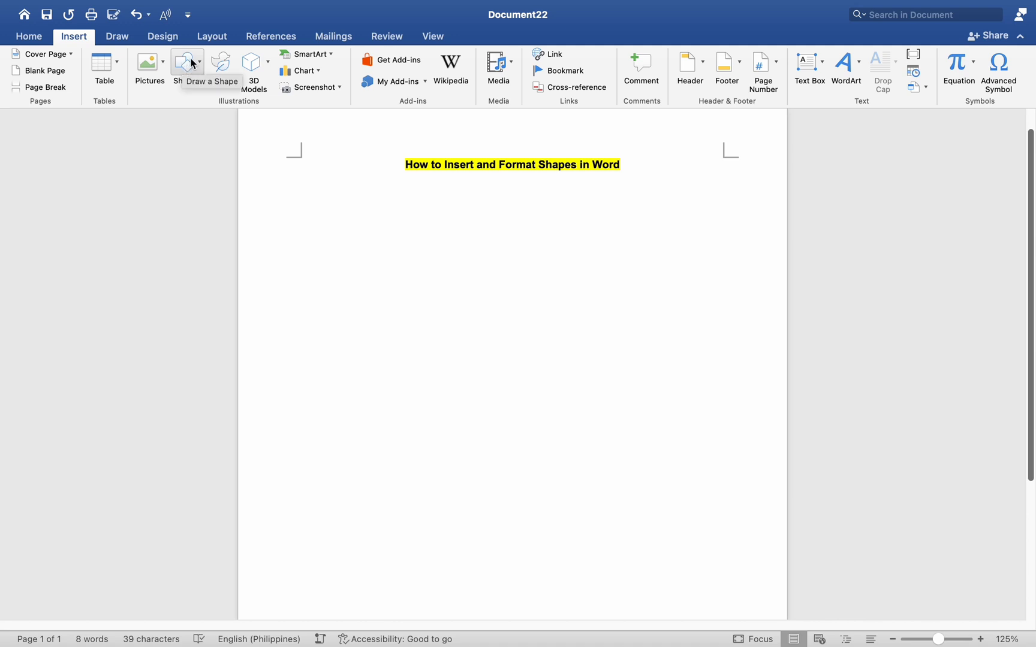
pyautogui.moveTo(200, 66)
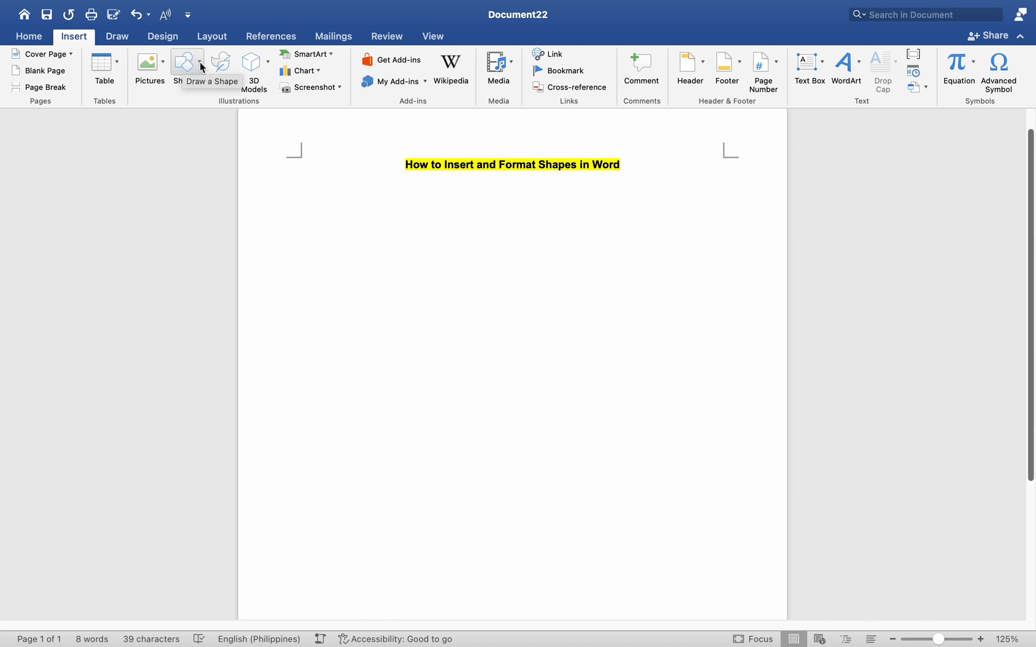
pyautogui.click(183, 62)
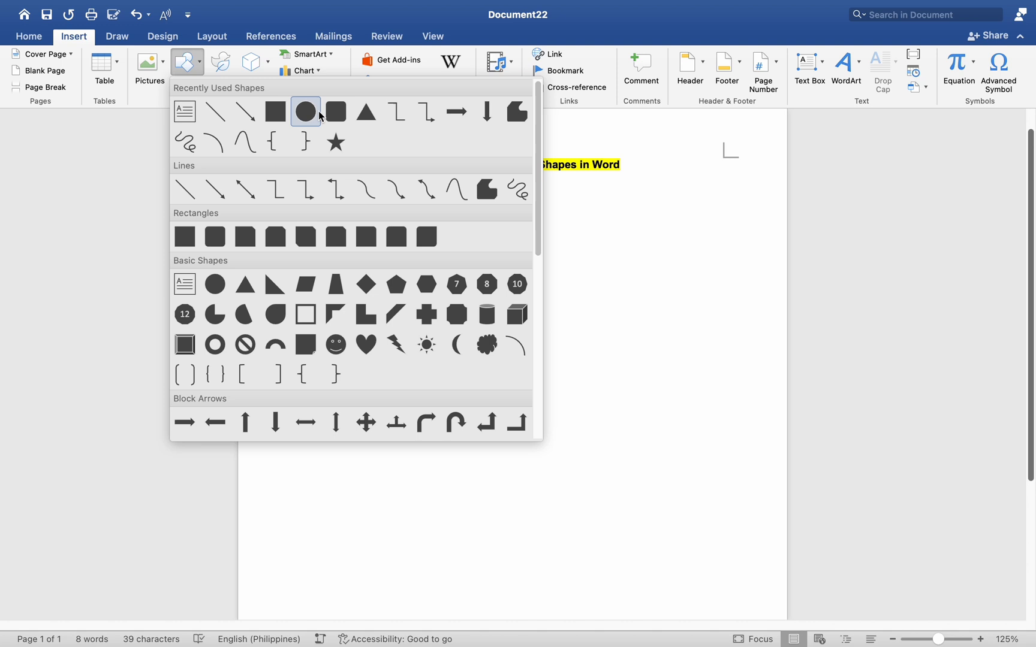
pyautogui.moveTo(336, 111)
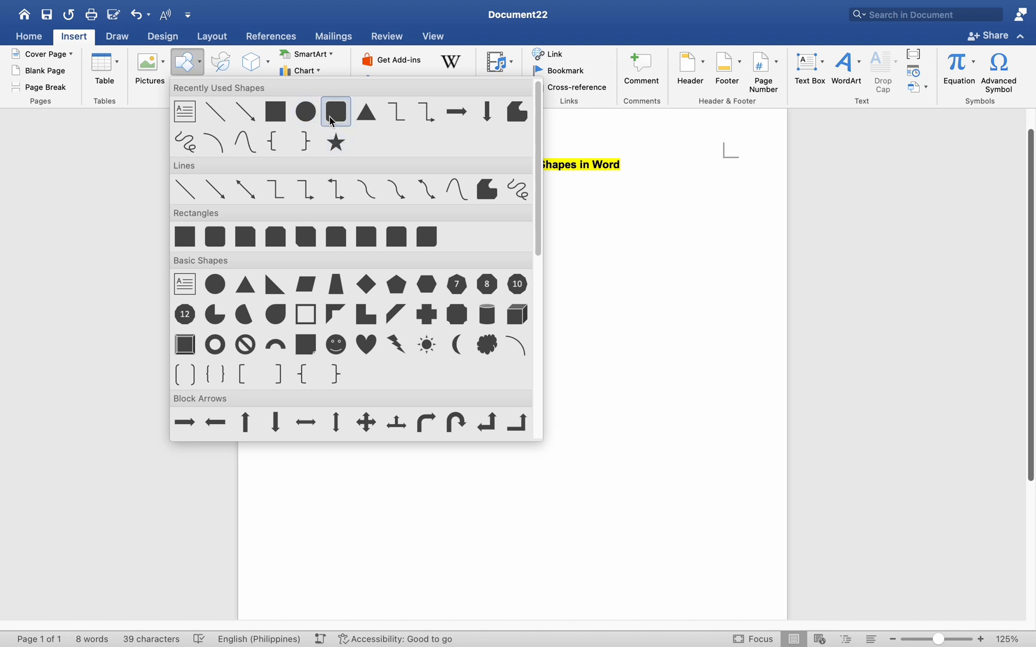
pyautogui.moveTo(304, 111)
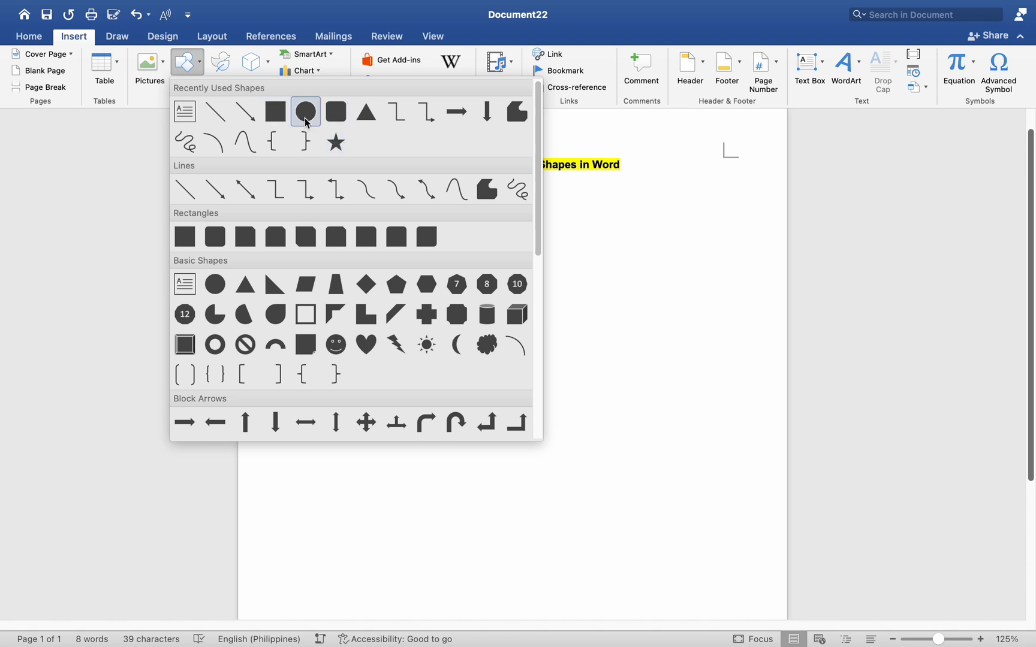
pyautogui.moveTo(244, 189)
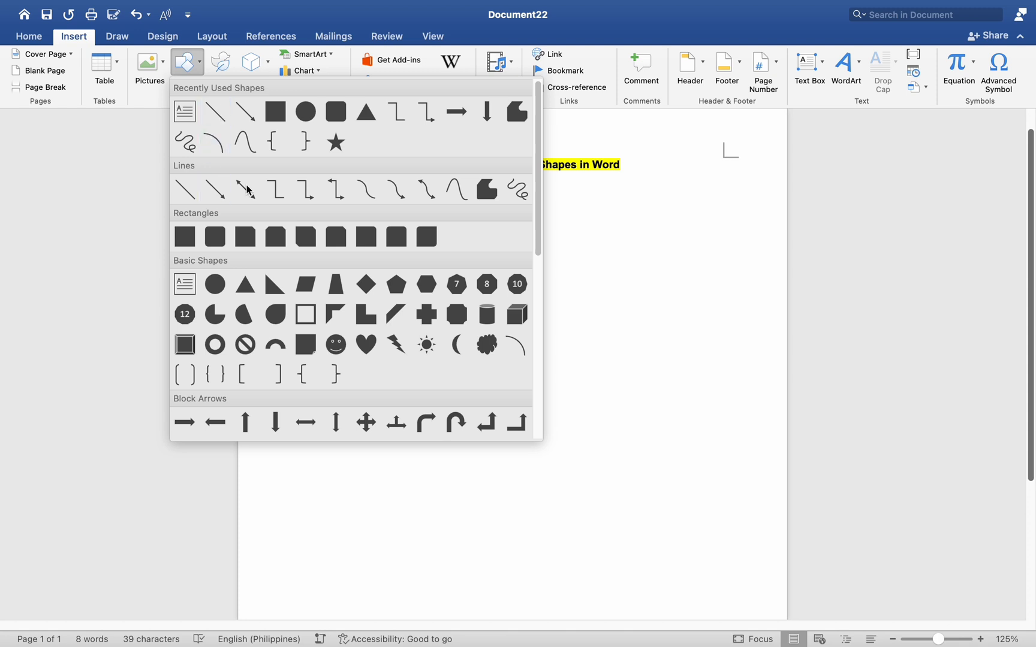
pyautogui.moveTo(377, 159)
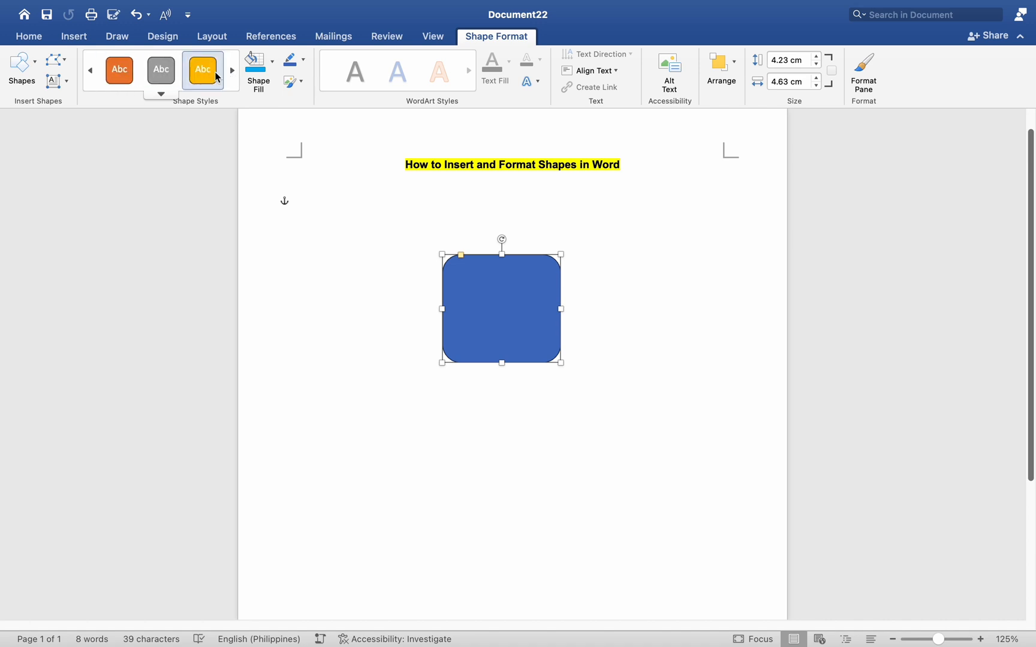
# Step: Apply a grey preset style to the rectangle, then reach More Fill Colors for its fill
pyautogui.click(159, 69)
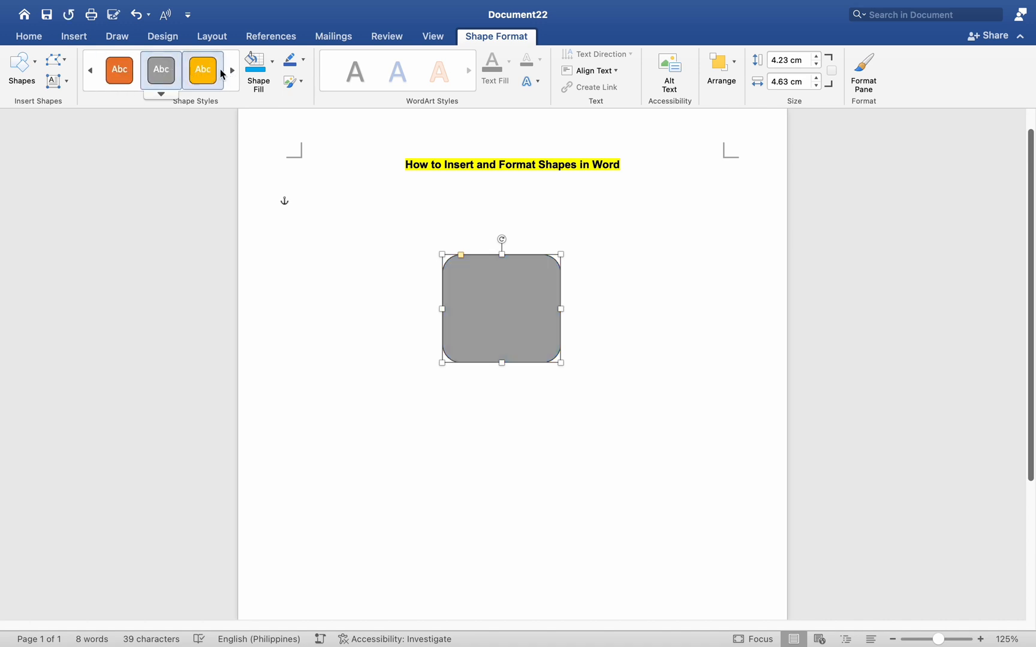
pyautogui.click(232, 70)
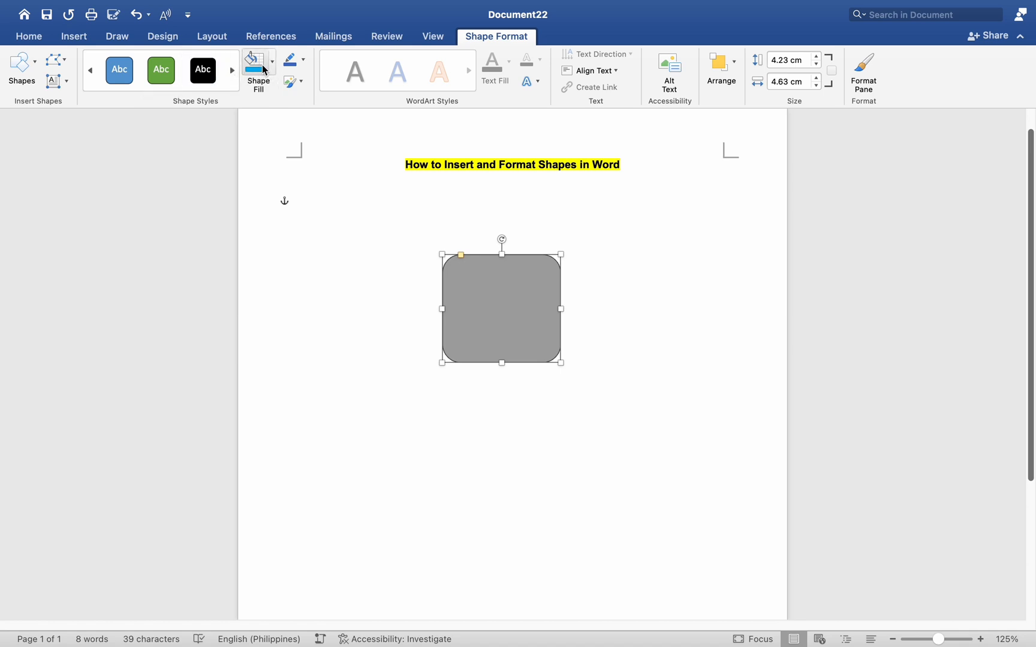
pyautogui.click(254, 65)
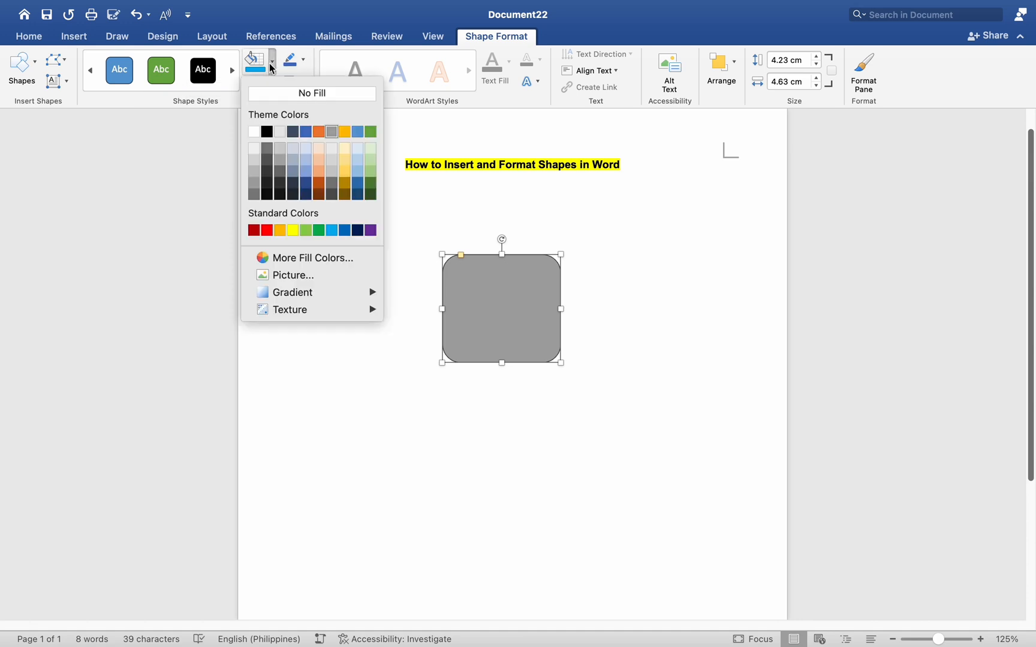
pyautogui.moveTo(342, 186)
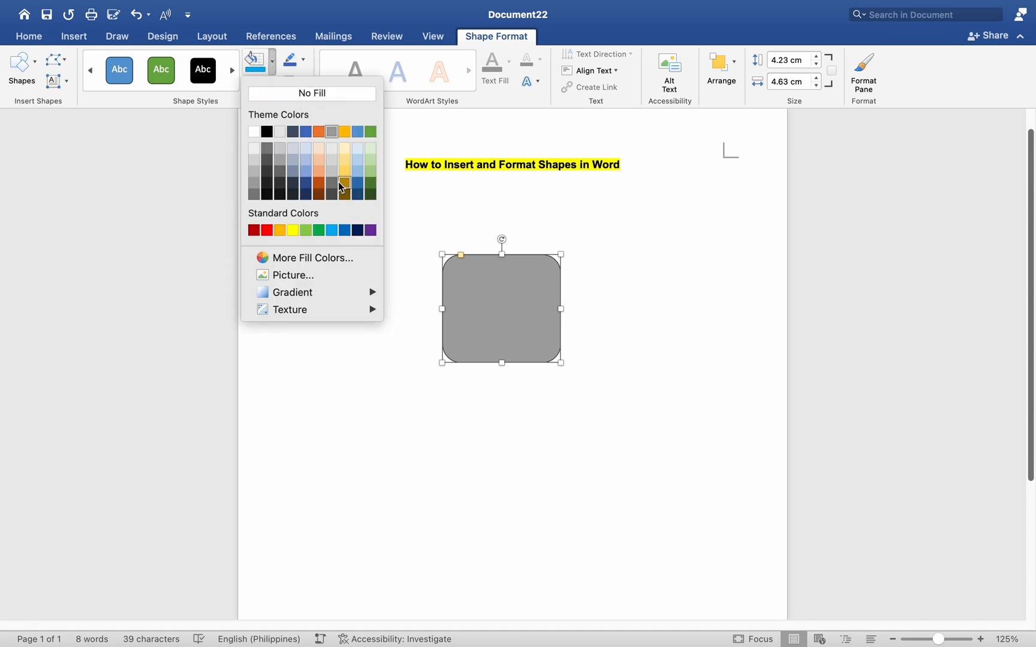
pyautogui.click(312, 258)
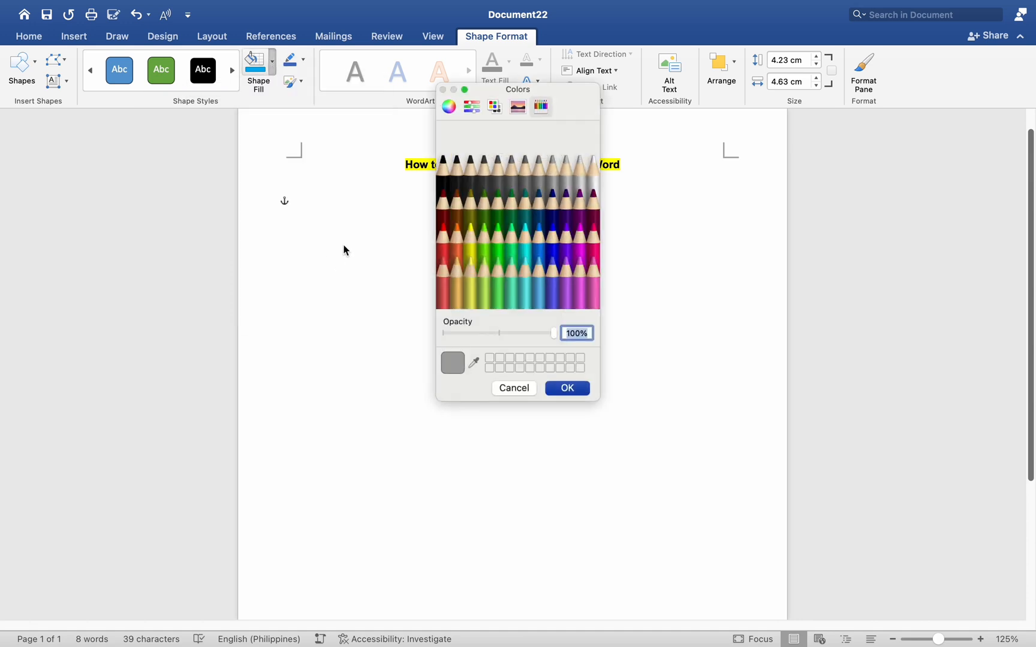
pyautogui.moveTo(525, 250)
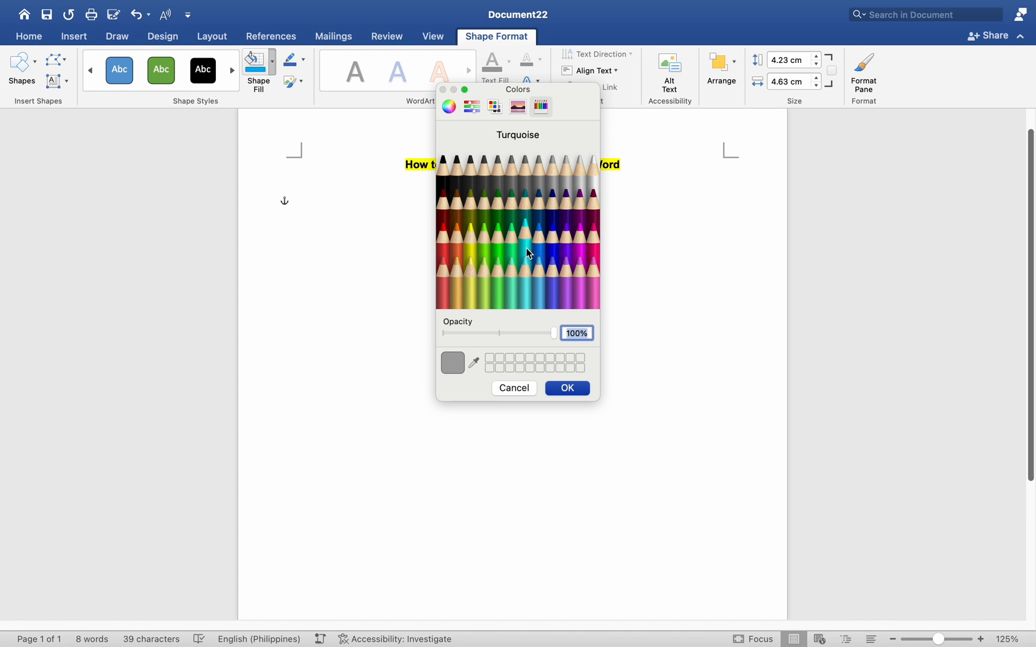
# Step: Fill the rectangle turquoise and bring up its Shape Outline choices
pyautogui.click(566, 387)
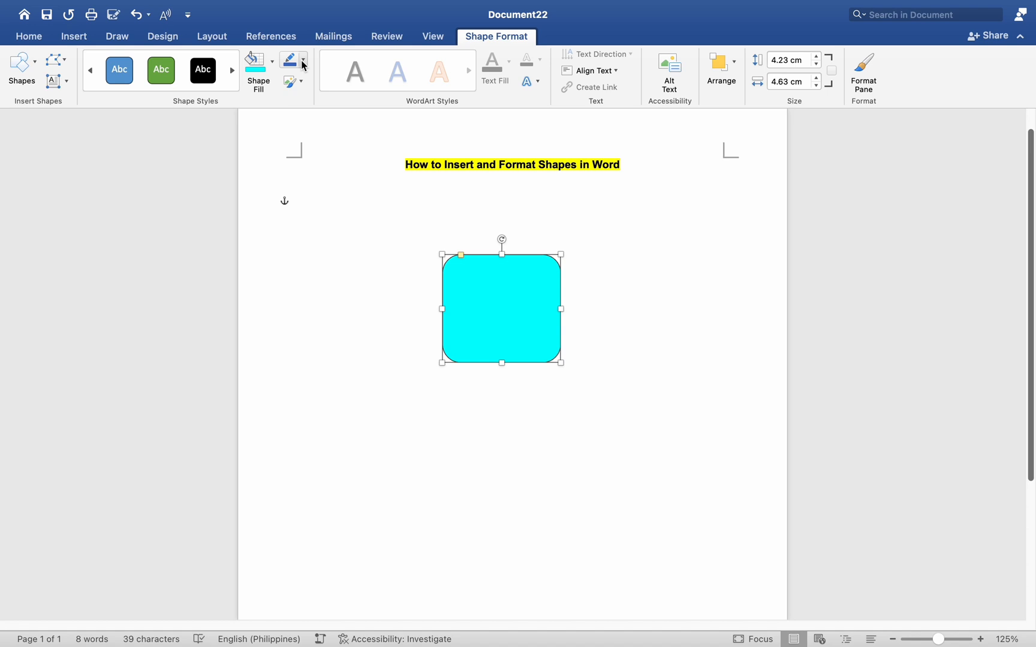
pyautogui.click(302, 62)
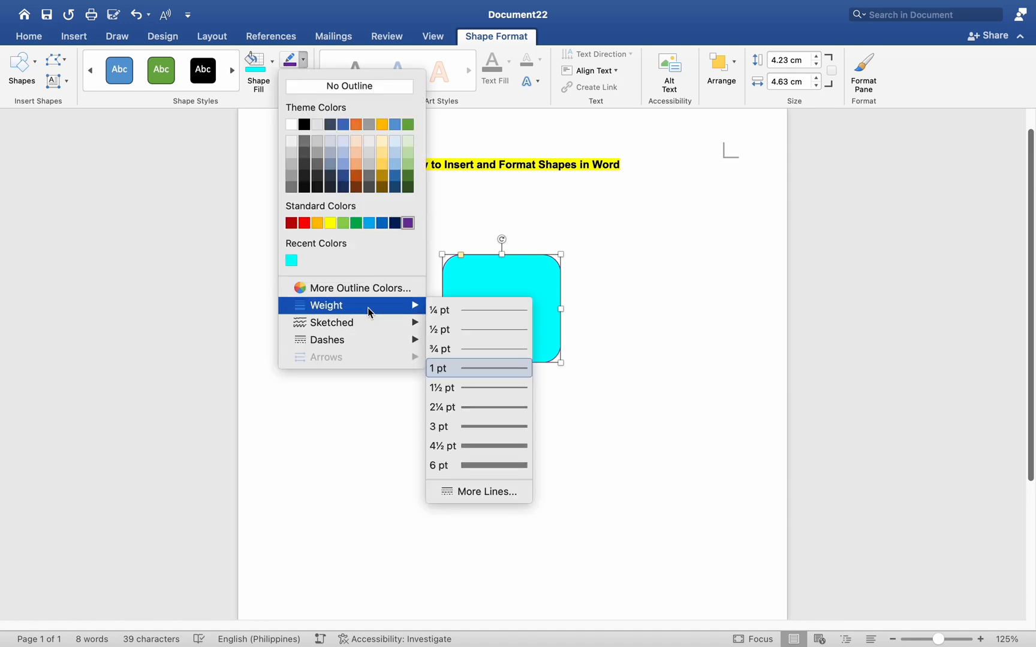
pyautogui.moveTo(478, 446)
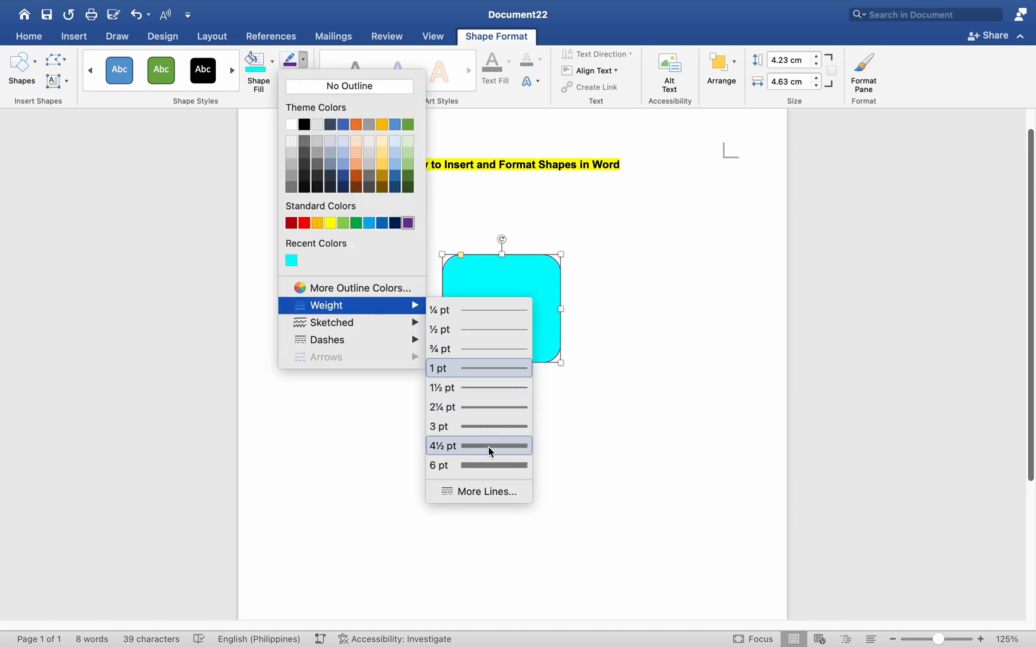
pyautogui.moveTo(332, 322)
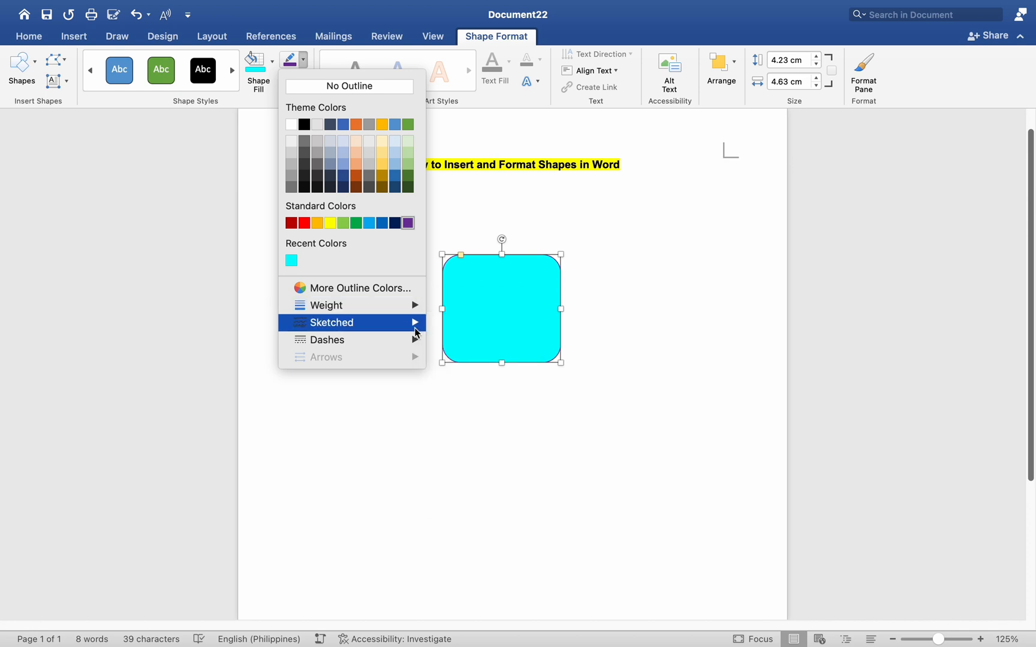
# Step: Set the GREETINGS text to Chalkboard font and colour it purple to match the outline
pyautogui.click(325, 305)
pyautogui.write('GREETINGS')
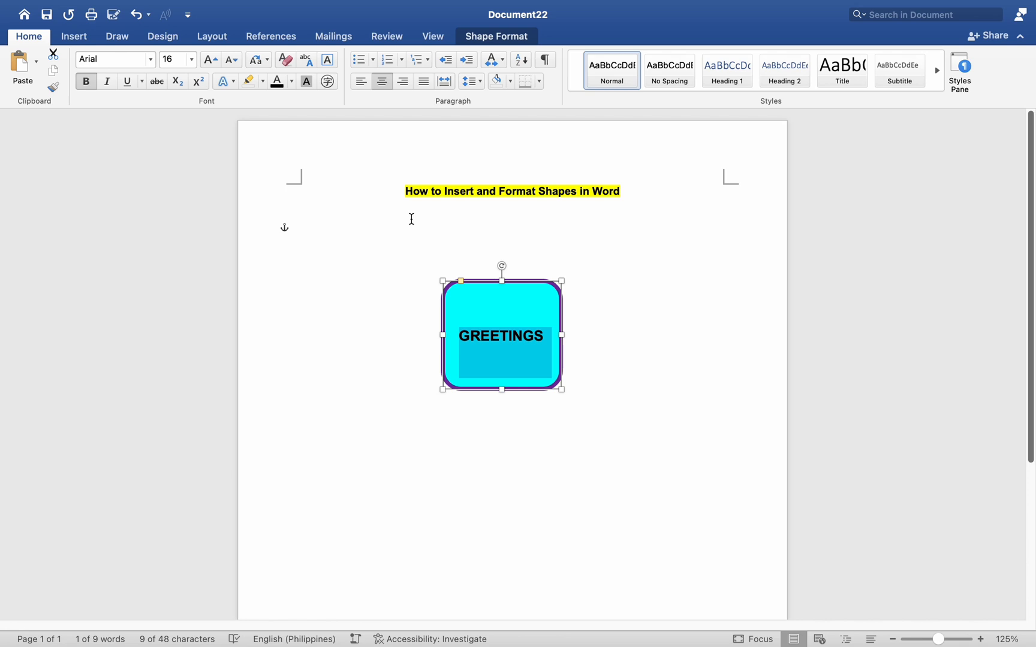
pyautogui.moveTo(512, 384)
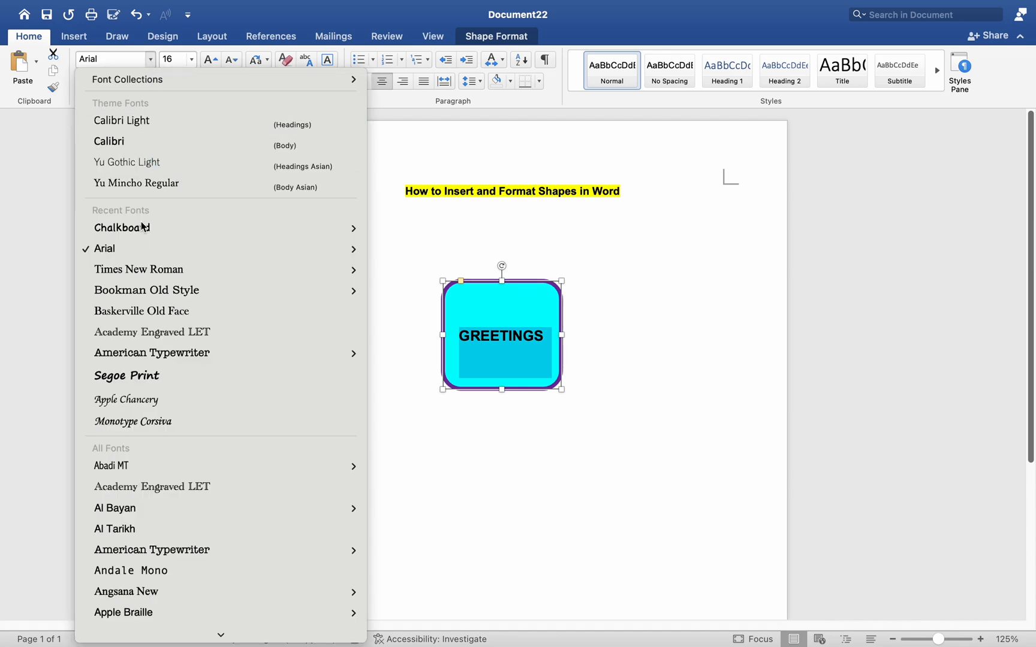
pyautogui.click(121, 228)
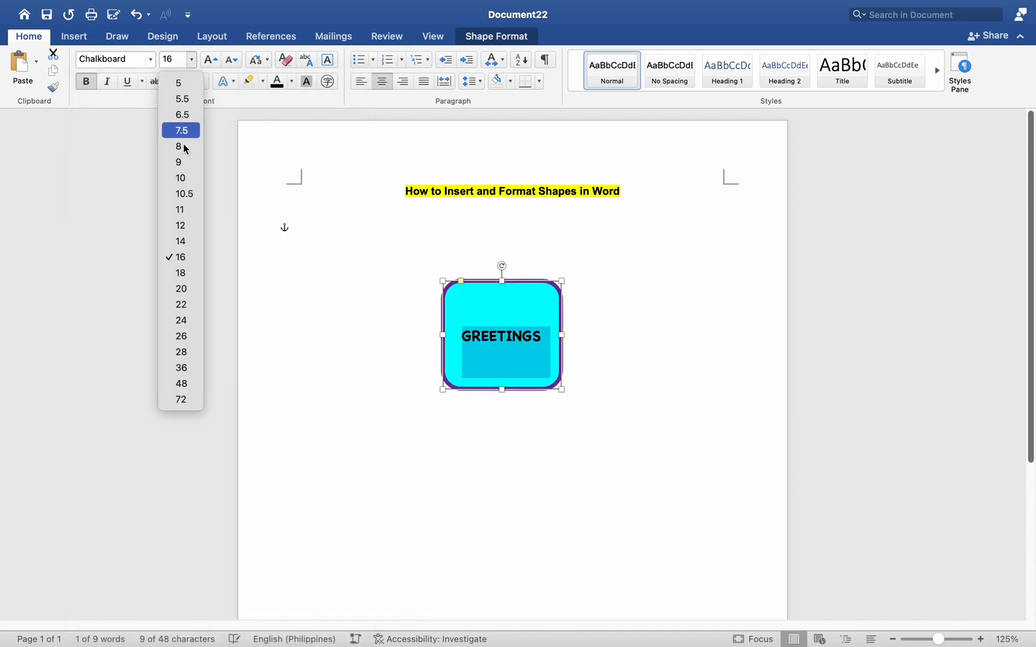
pyautogui.click(180, 241)
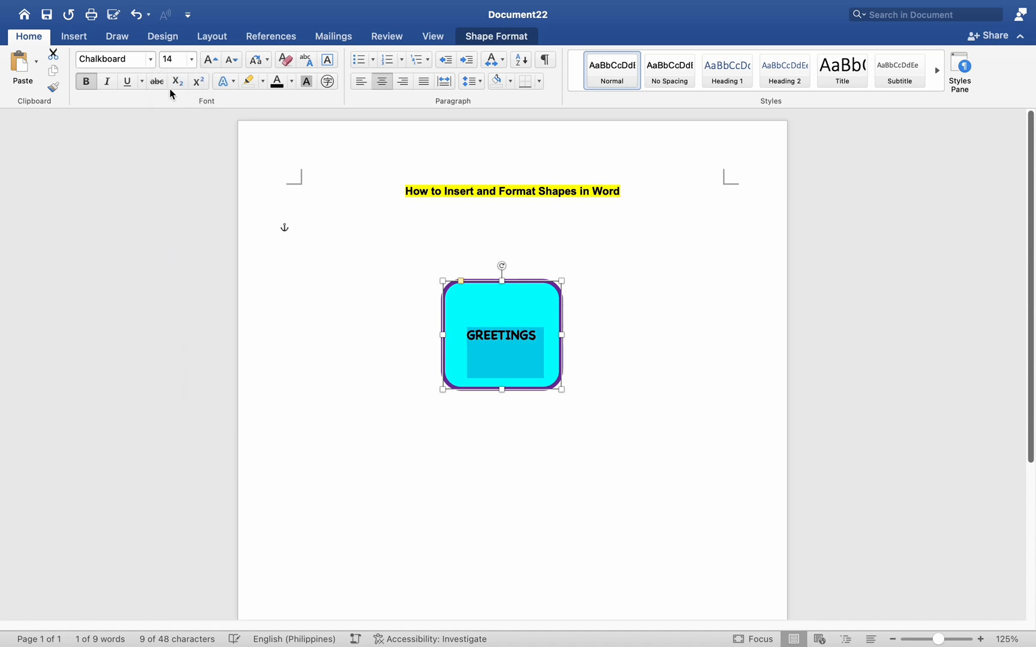
pyautogui.click(291, 82)
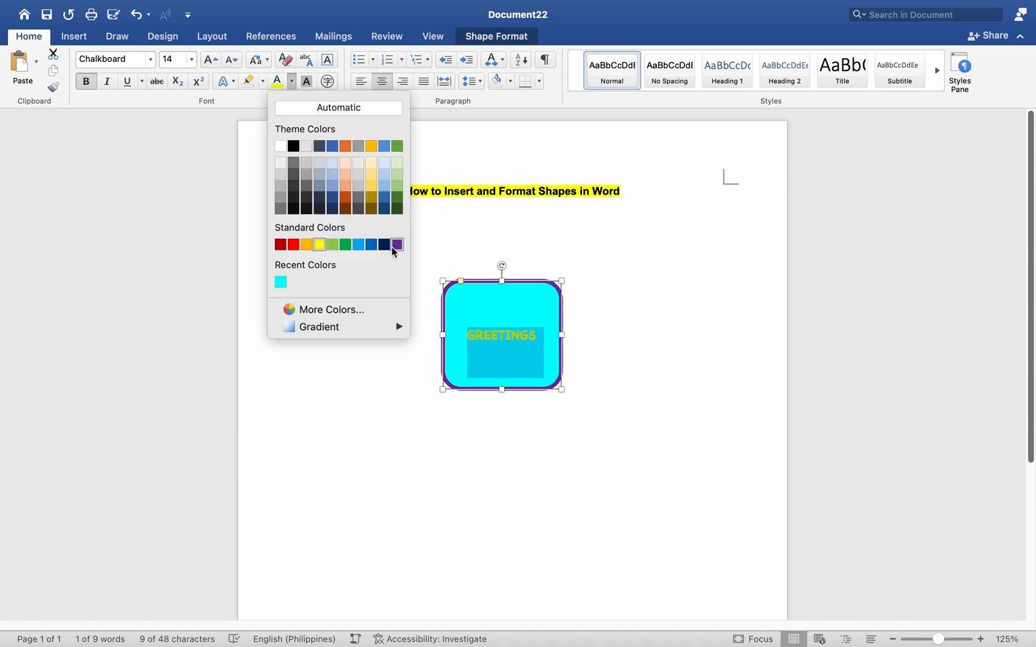
pyautogui.click(396, 245)
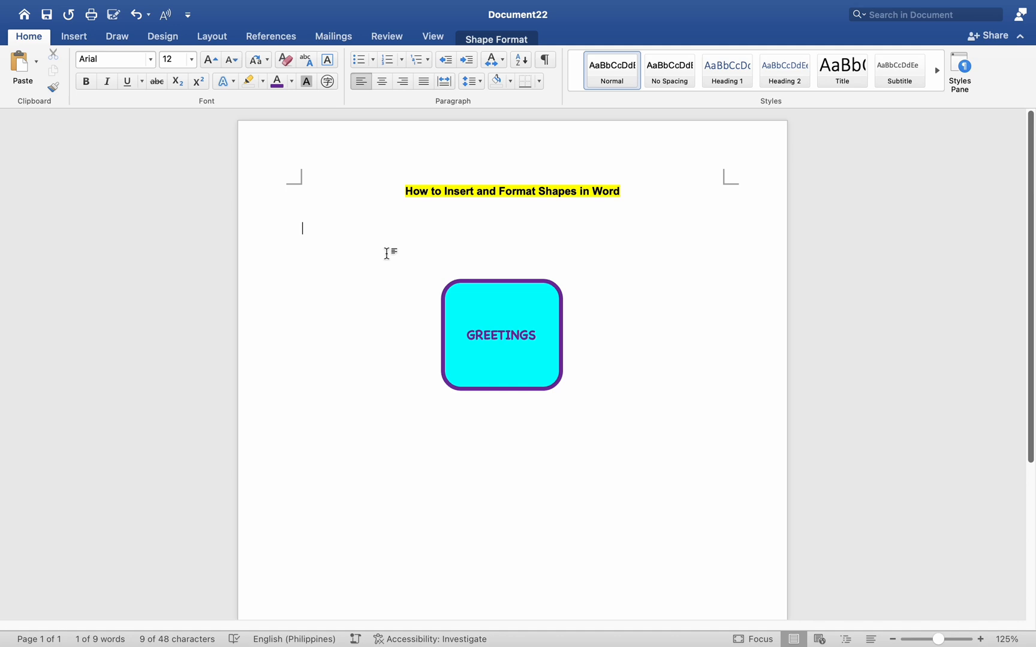
pyautogui.click(501, 334)
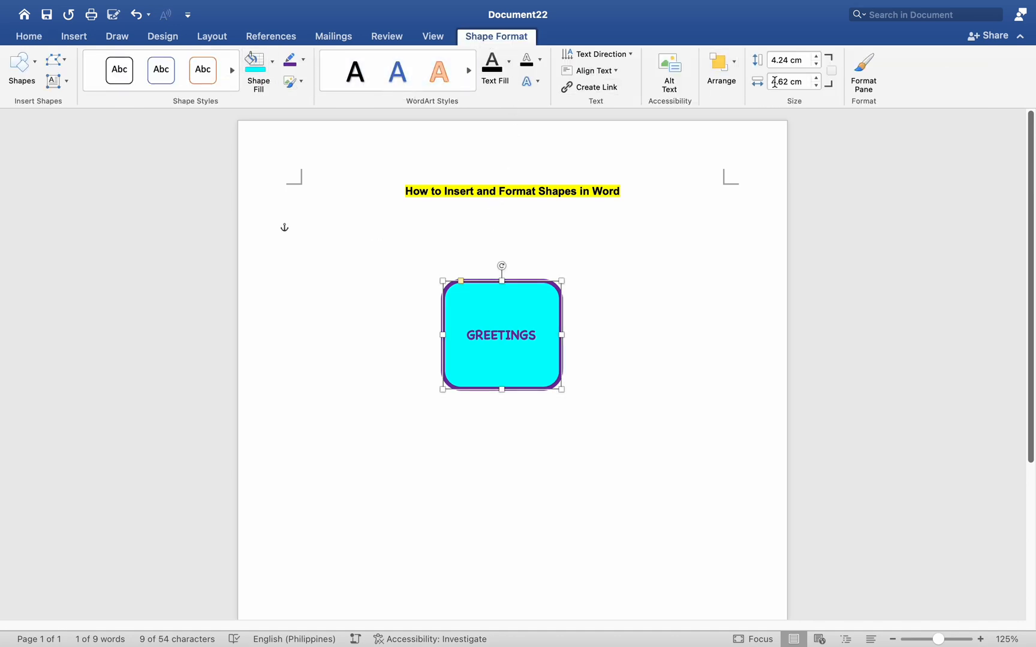
# Step: Show the Format Pane with fill and line settings for the GREETINGS rectangle
pyautogui.click(863, 69)
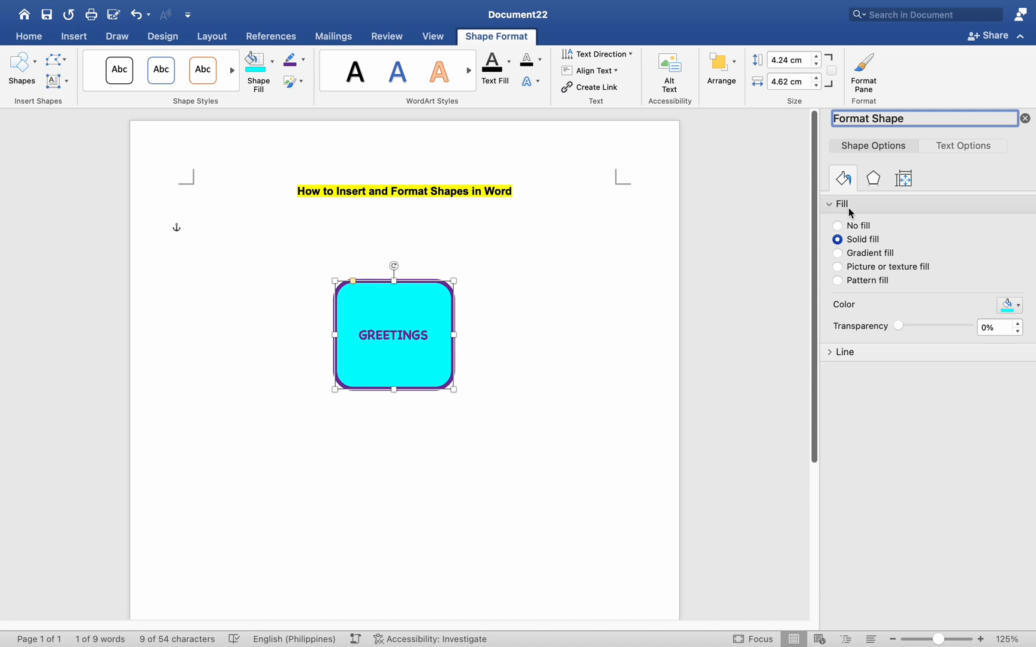
pyautogui.moveTo(965, 199)
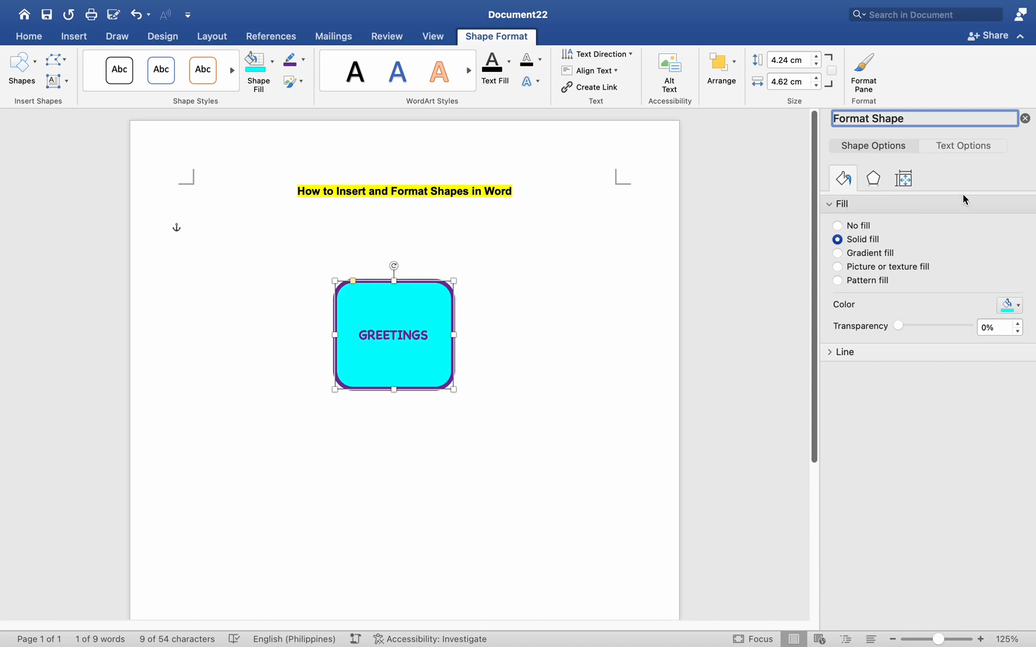
pyautogui.moveTo(412, 281)
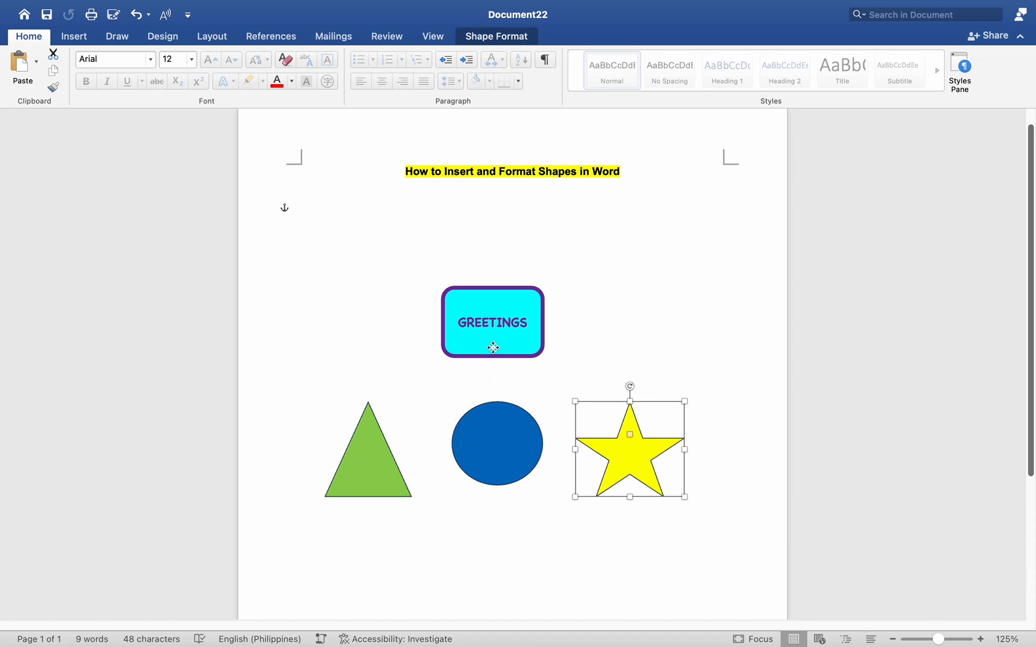
# Step: Group the rectangle, triangle, circle and star into a single object via the context menu
pyautogui.click(492, 322)
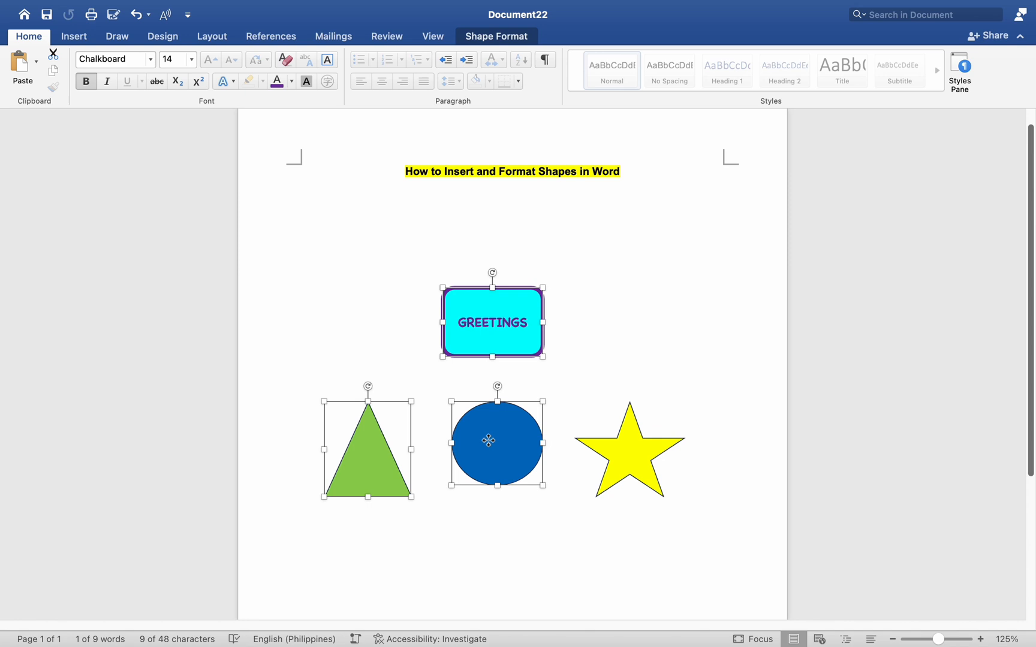
pyautogui.rightClick(627, 449)
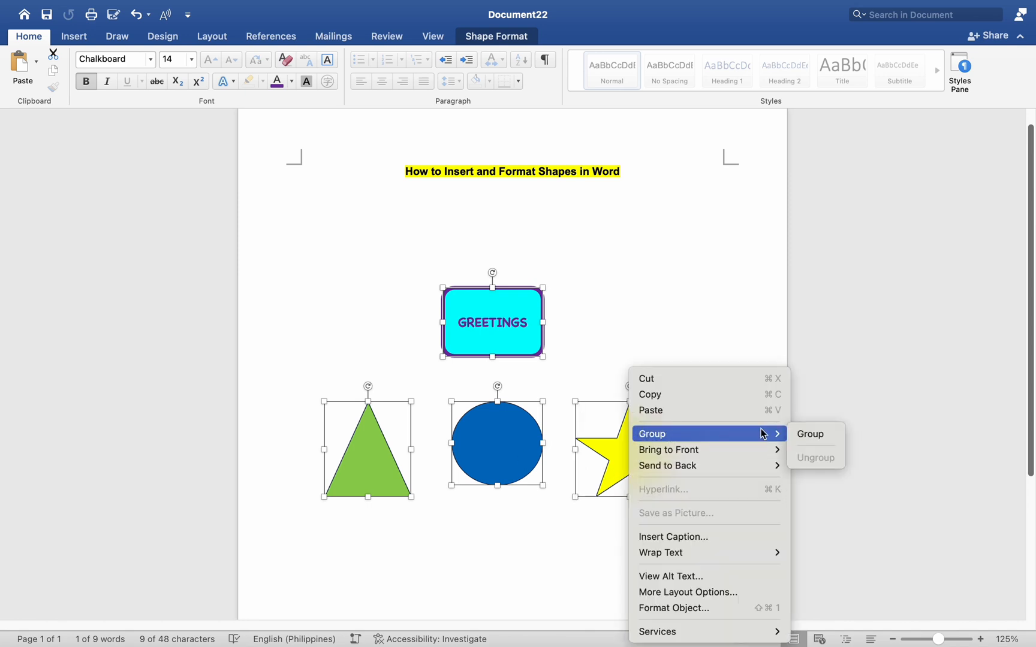
pyautogui.click(810, 434)
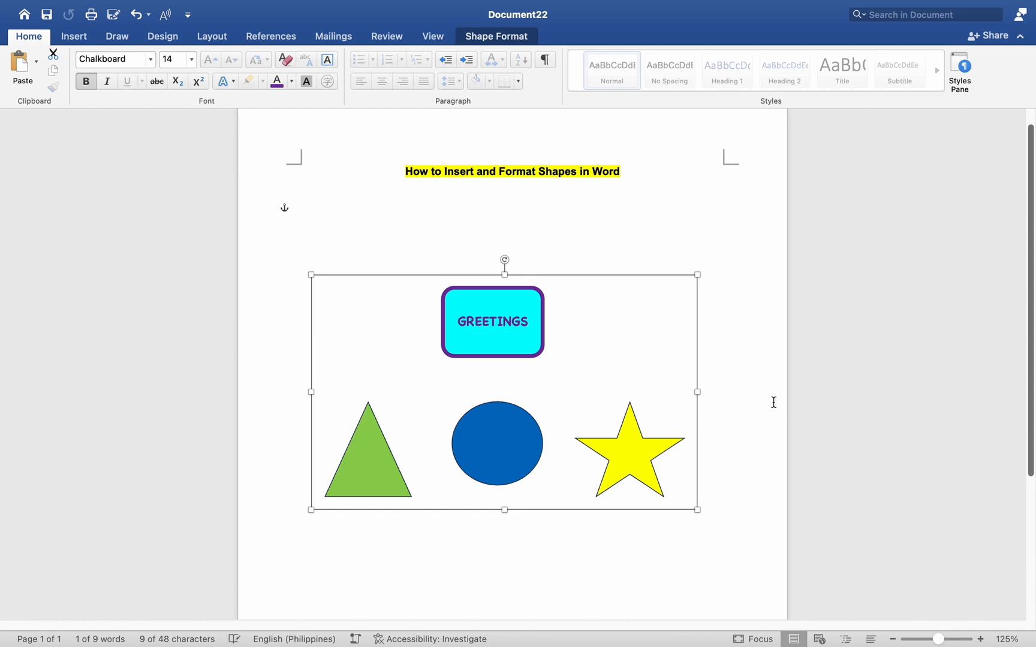
pyautogui.moveTo(346, 424)
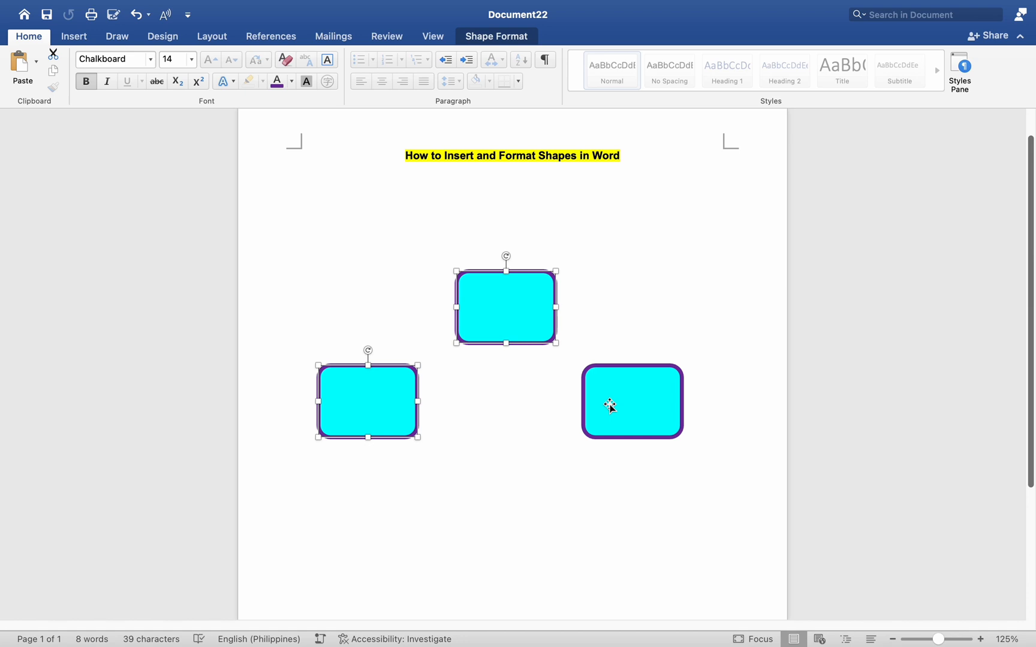
# Step: Select all three rectangles and apply Align Top, then Align Middle, forming one level row
pyautogui.click(630, 401)
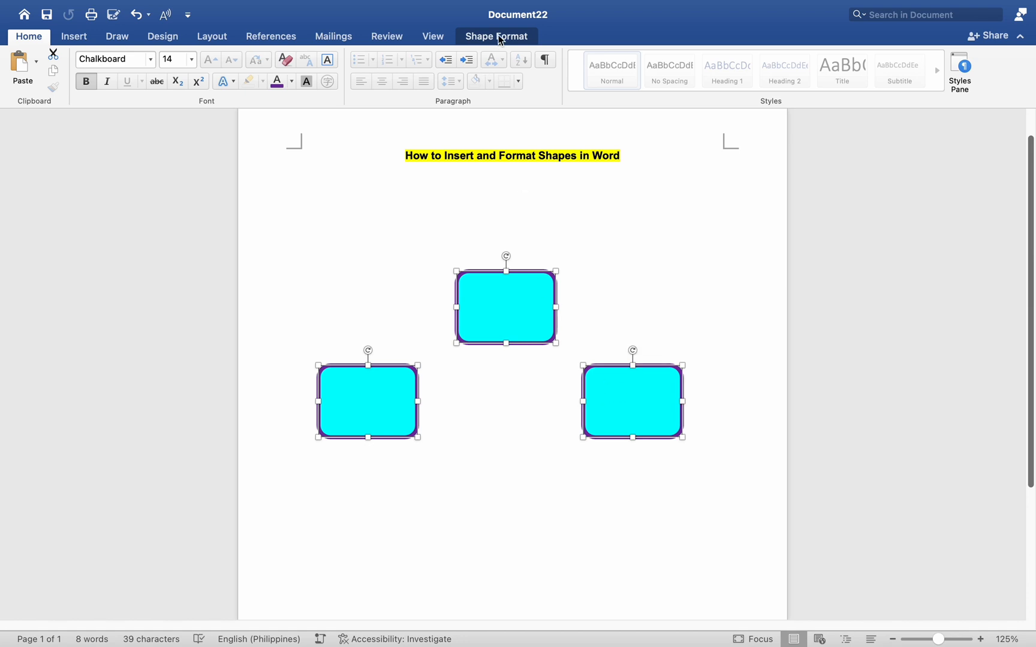
pyautogui.click(496, 36)
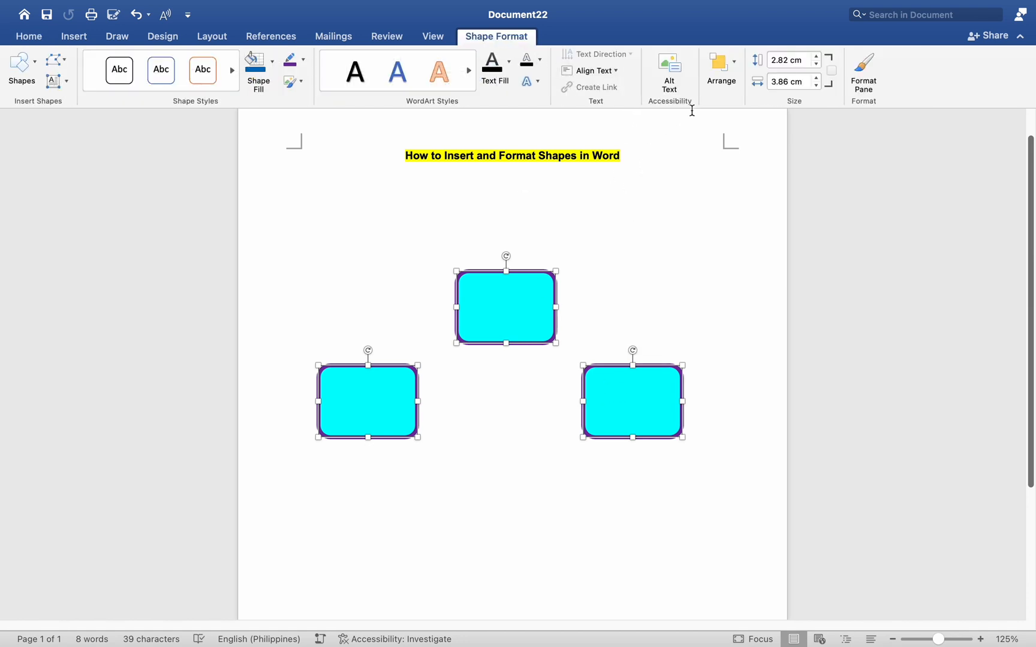
pyautogui.click(720, 69)
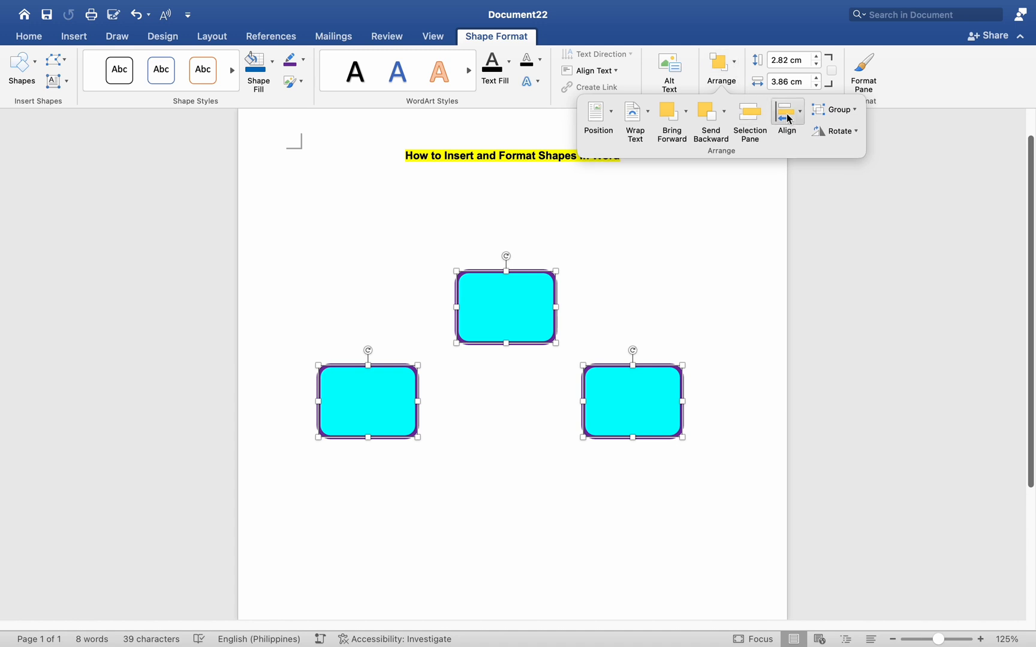
pyautogui.click(786, 109)
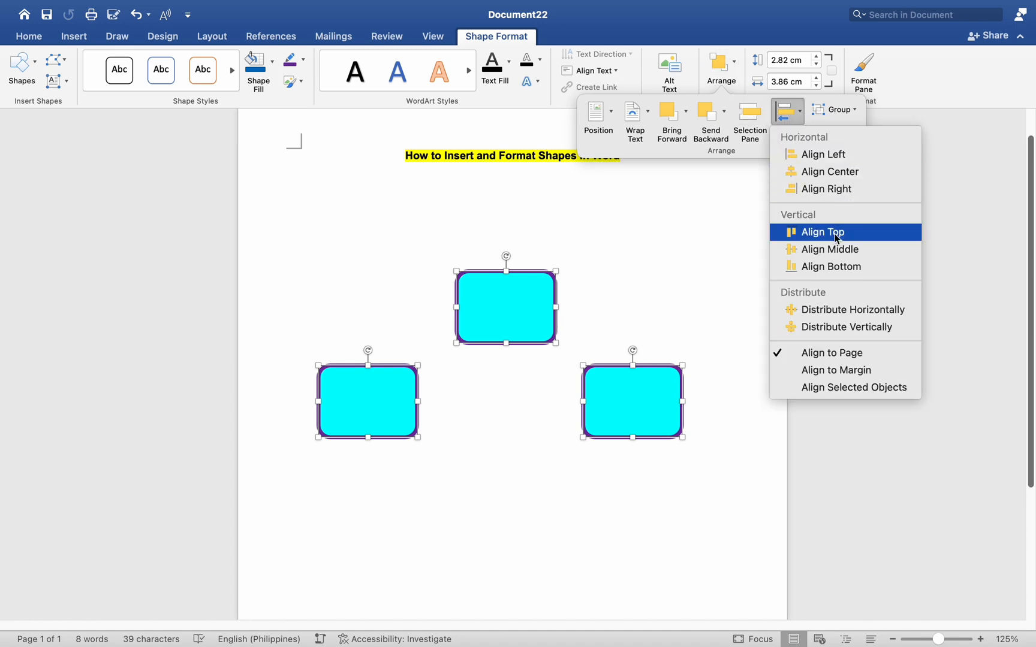
pyautogui.click(823, 231)
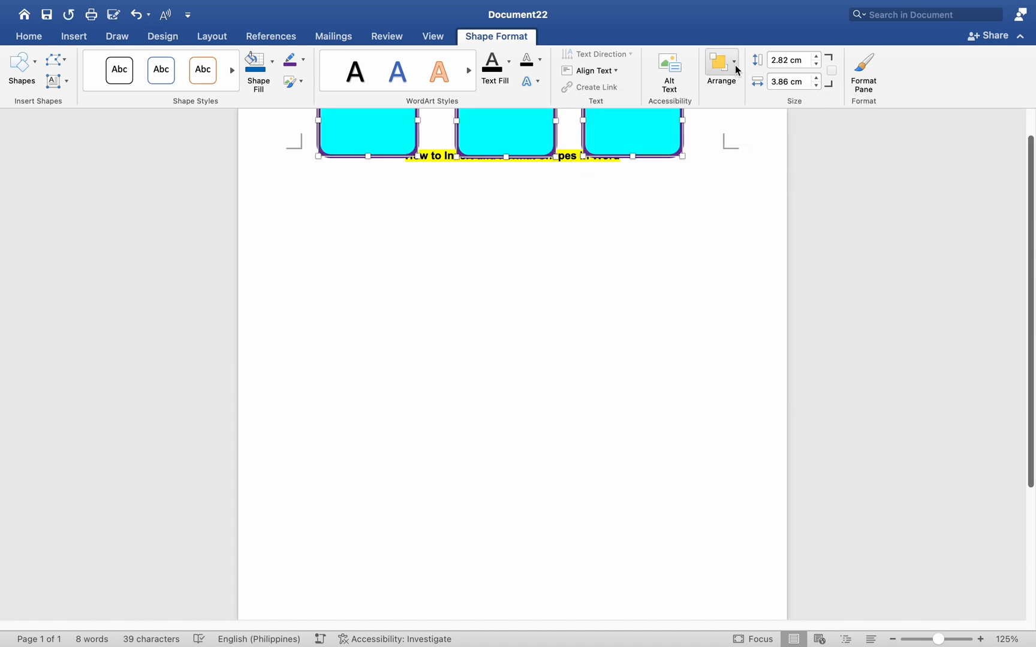
pyautogui.click(720, 69)
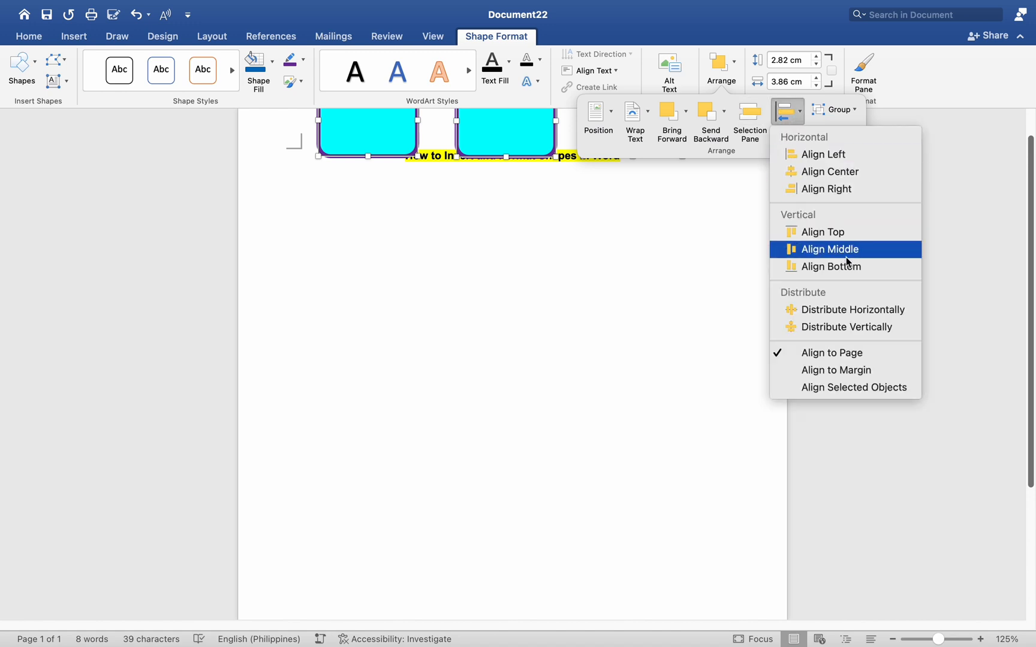
pyautogui.click(831, 249)
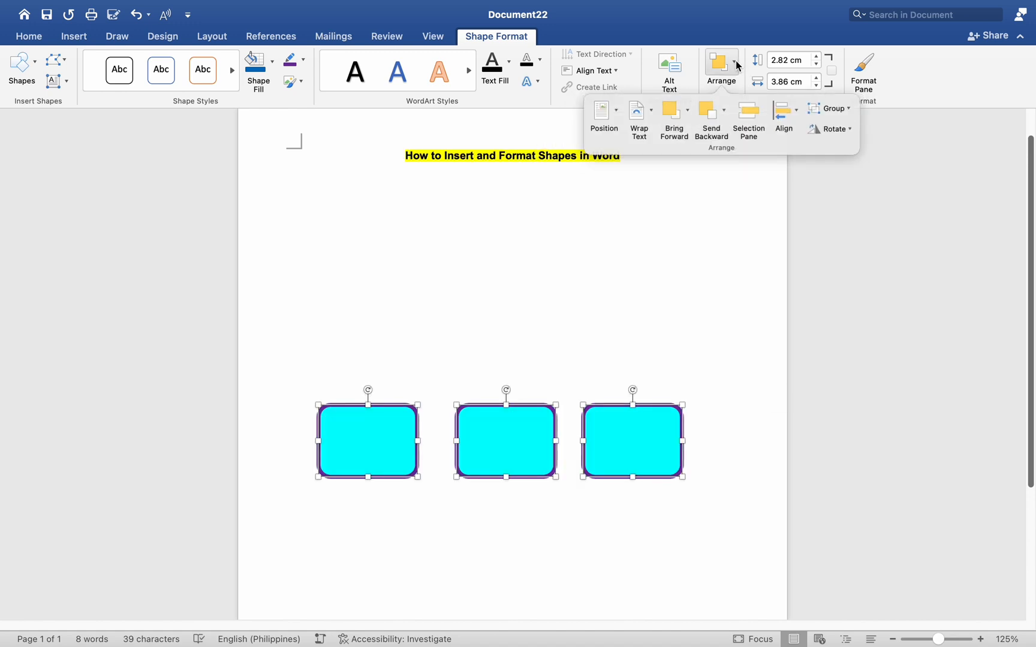
pyautogui.click(786, 119)
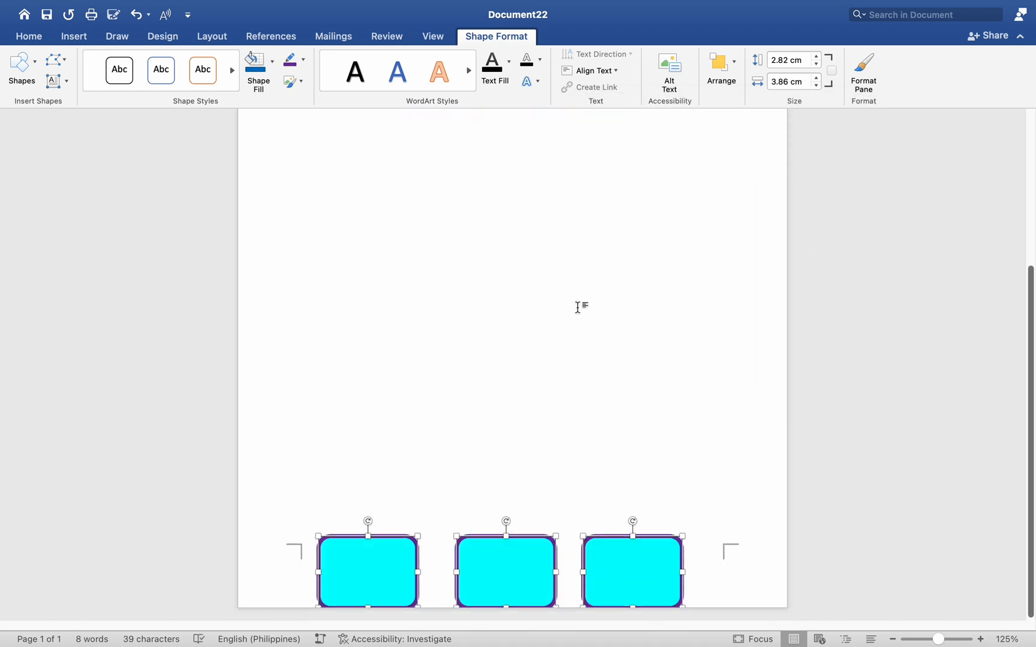
pyautogui.moveTo(583, 163)
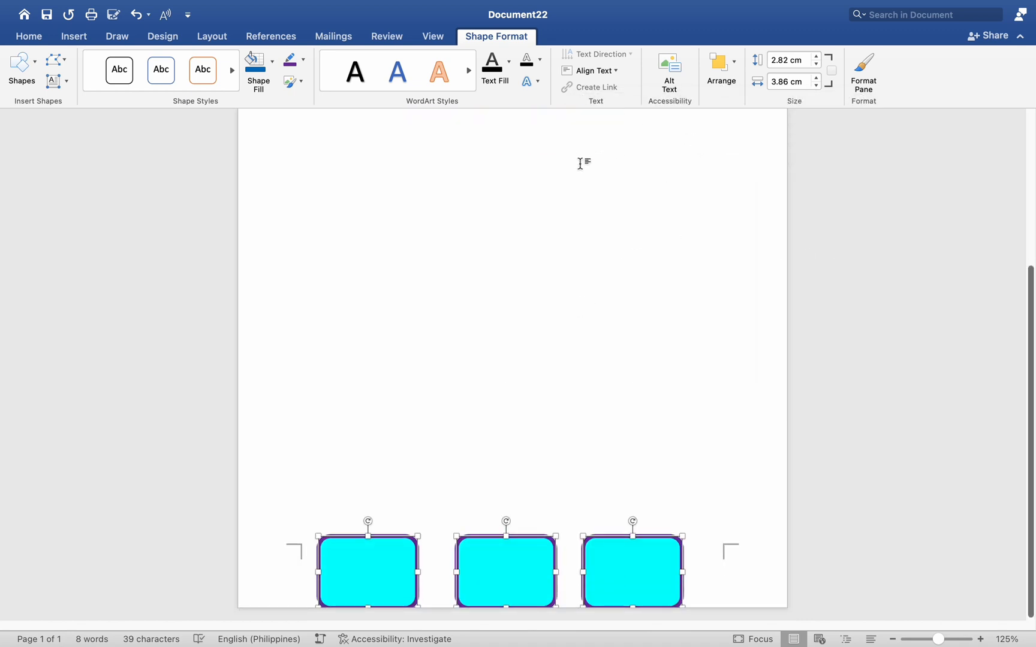
# Step: Align Middle again so the evenly spaced row sits partway down the page
pyautogui.click(720, 68)
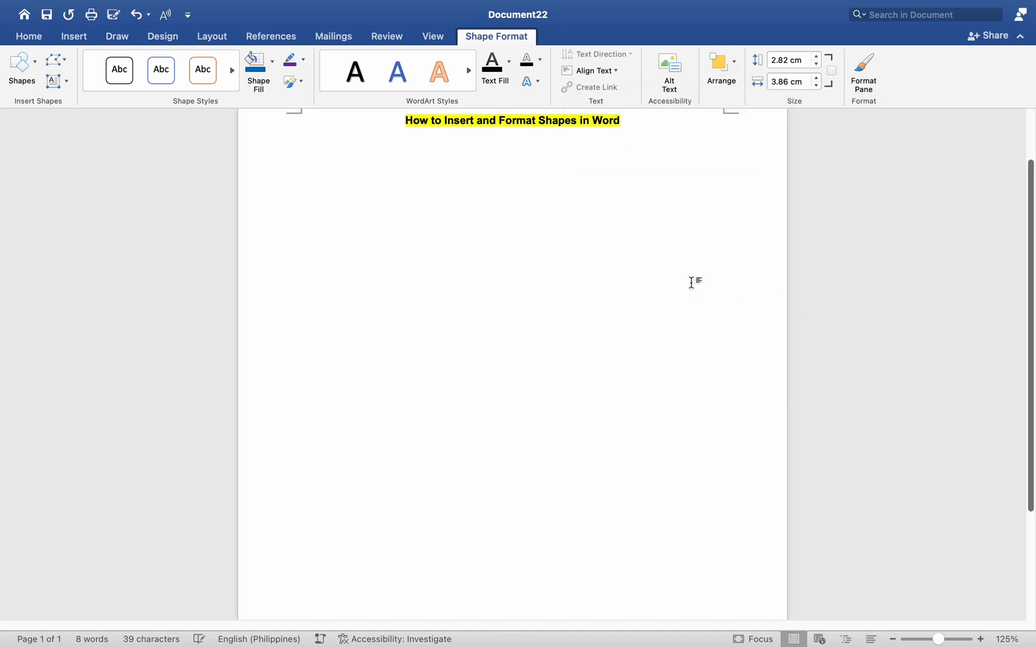
pyautogui.click(720, 70)
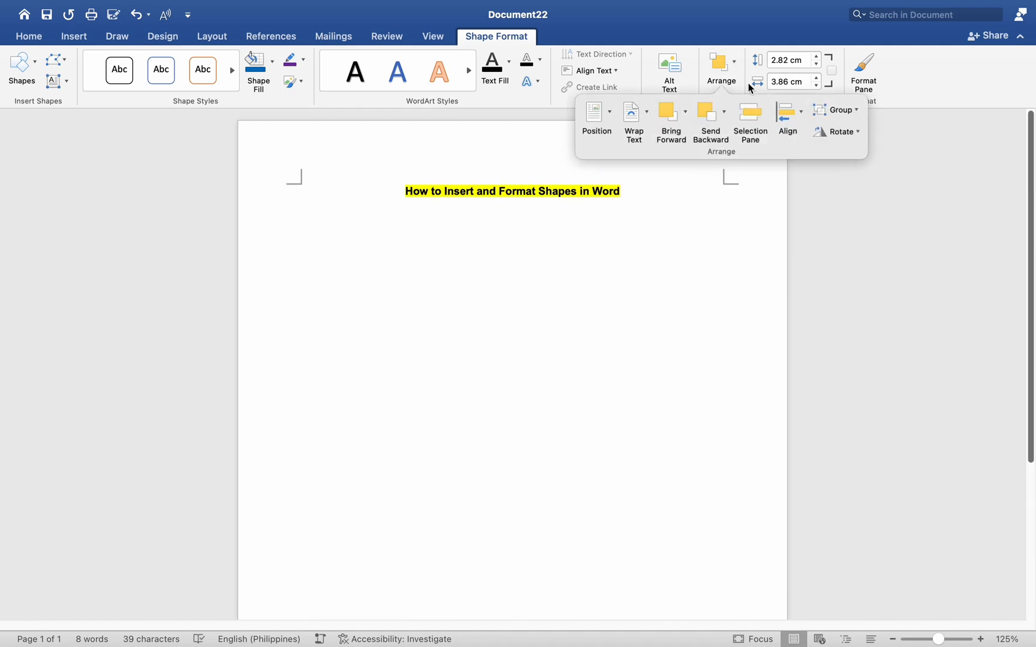
pyautogui.click(785, 109)
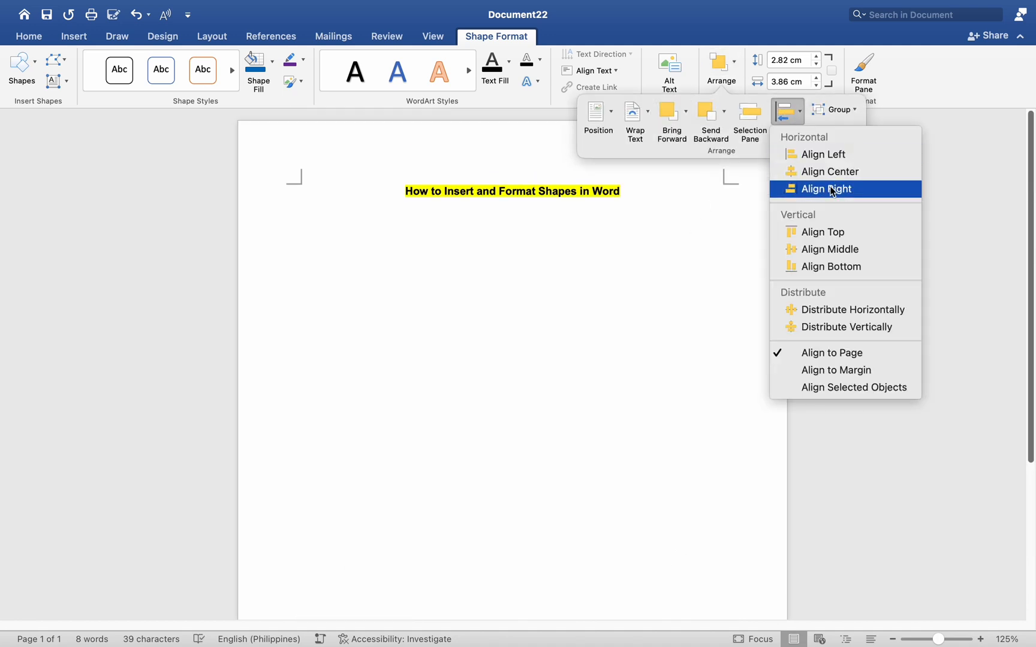
pyautogui.moveTo(839, 249)
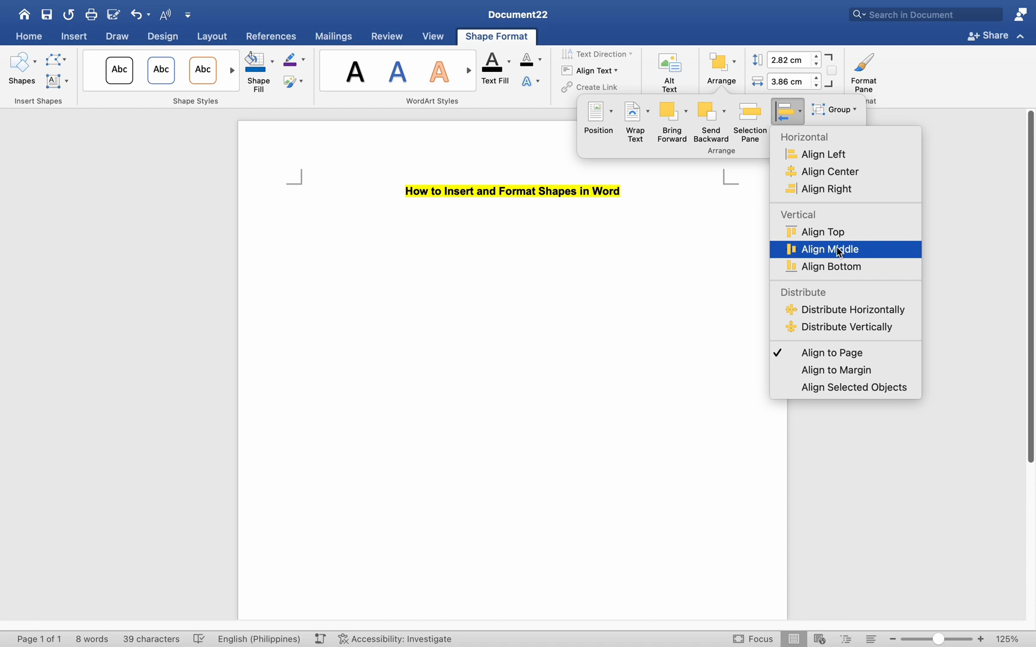
pyautogui.click(831, 250)
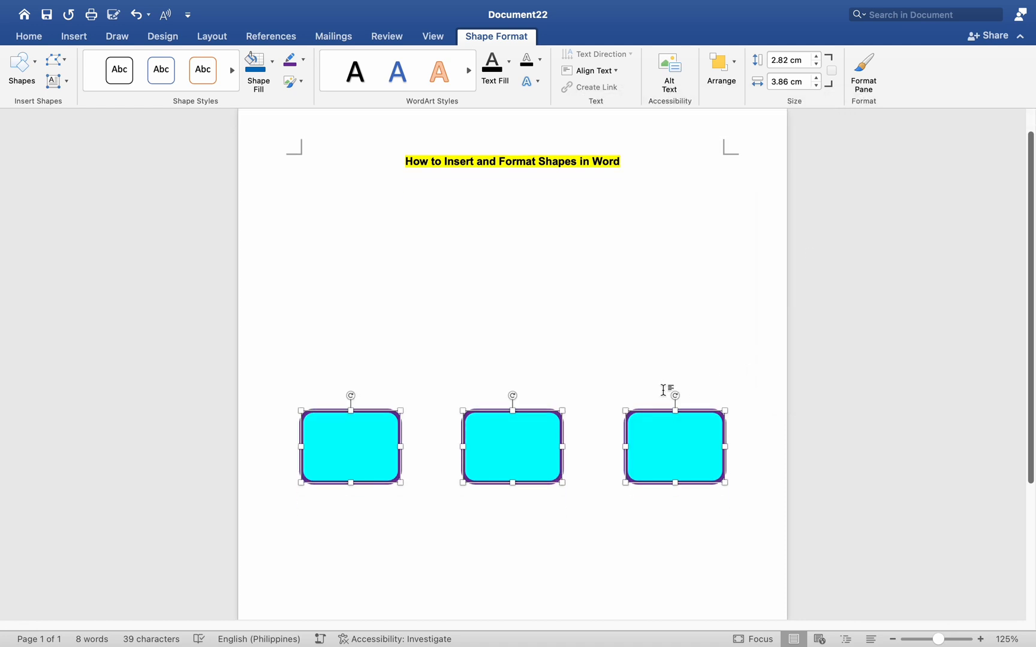
pyautogui.scroll(-3)
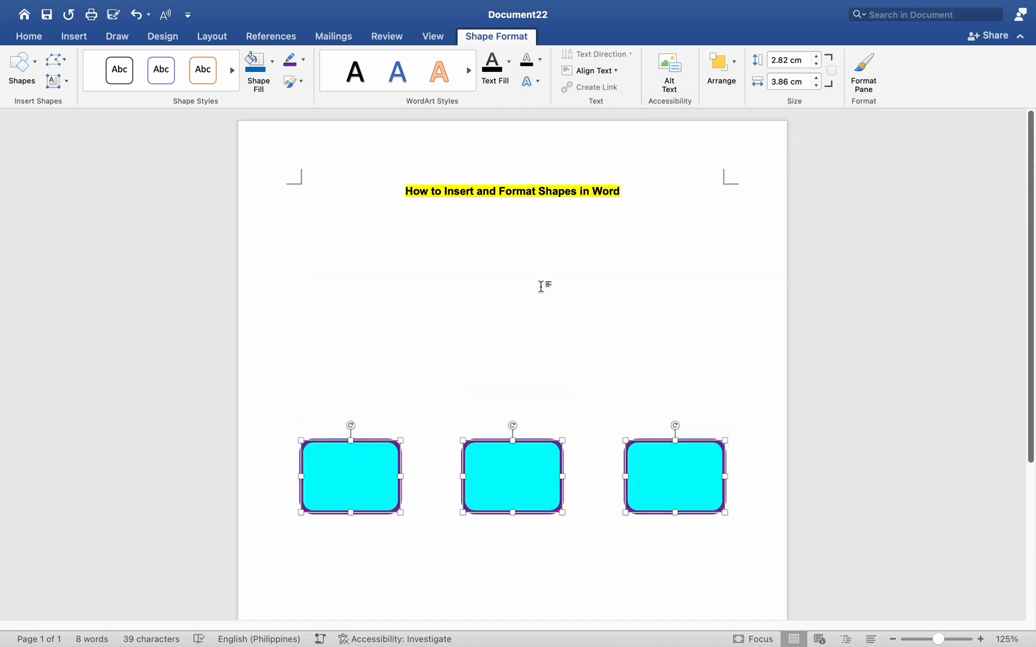